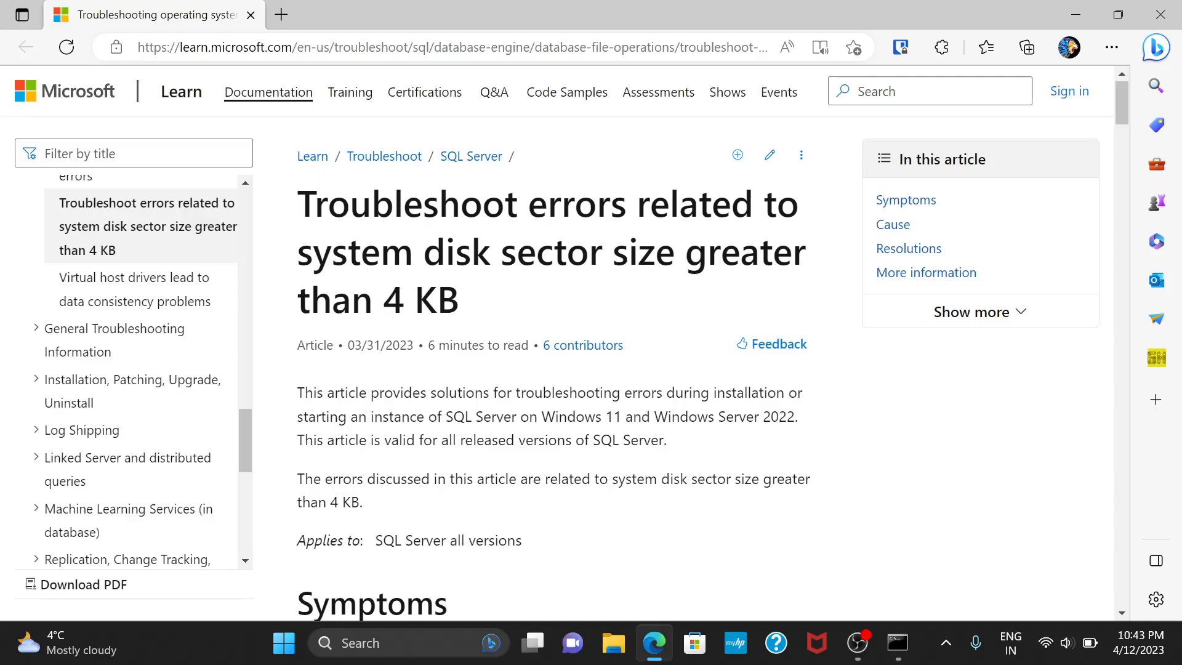
{"action": "mouse_move", "coordinate": [745, 284]}
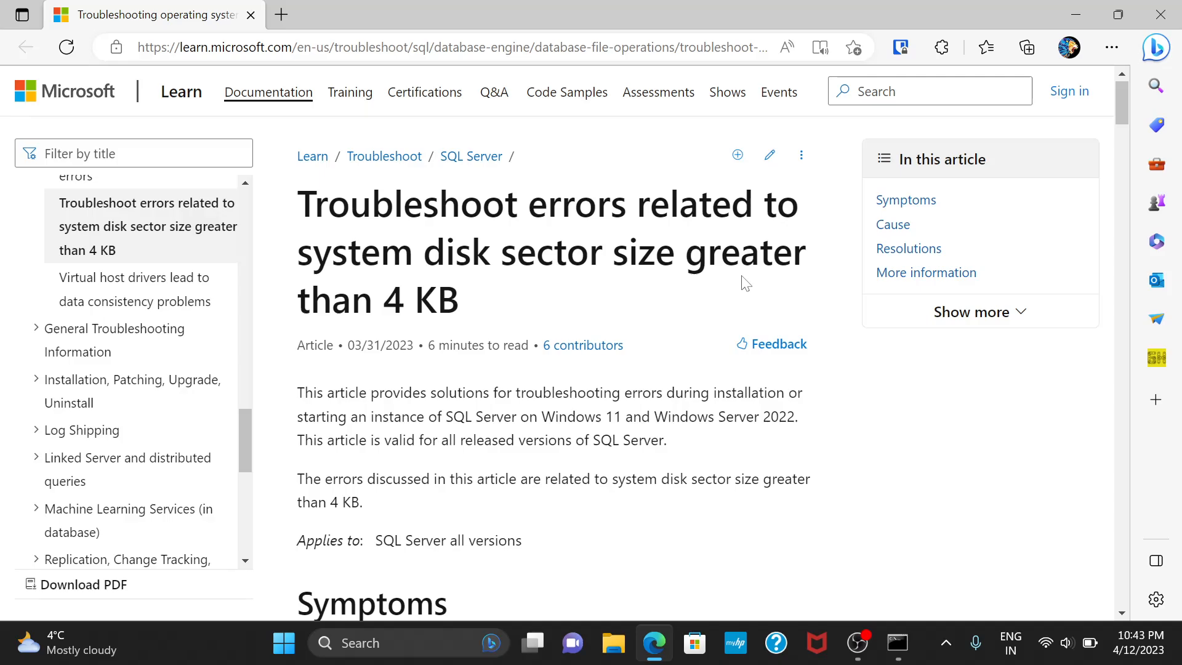
{"action": "mouse_move", "coordinate": [753, 287]}
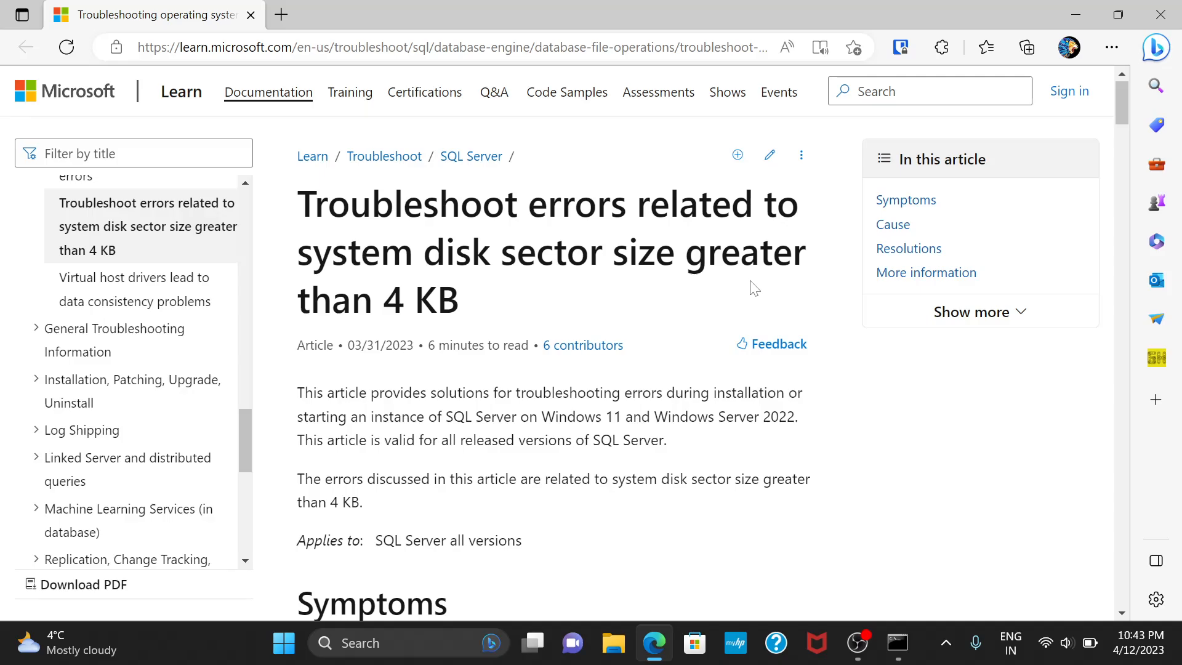
{"action": "mouse_move", "coordinate": [787, 371]}
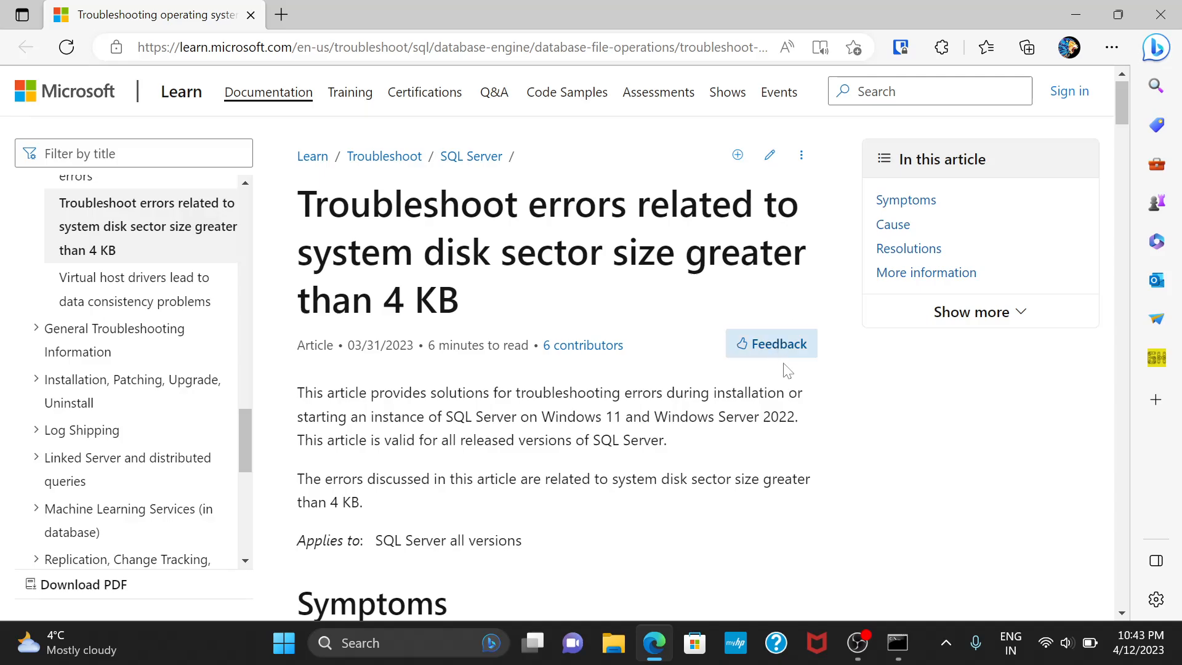
Step: Scroll down past the Symptoms error scenarios to the article's Cause heading
{"action": "scroll", "scroll_direction": "down", "scroll_amount": 3}
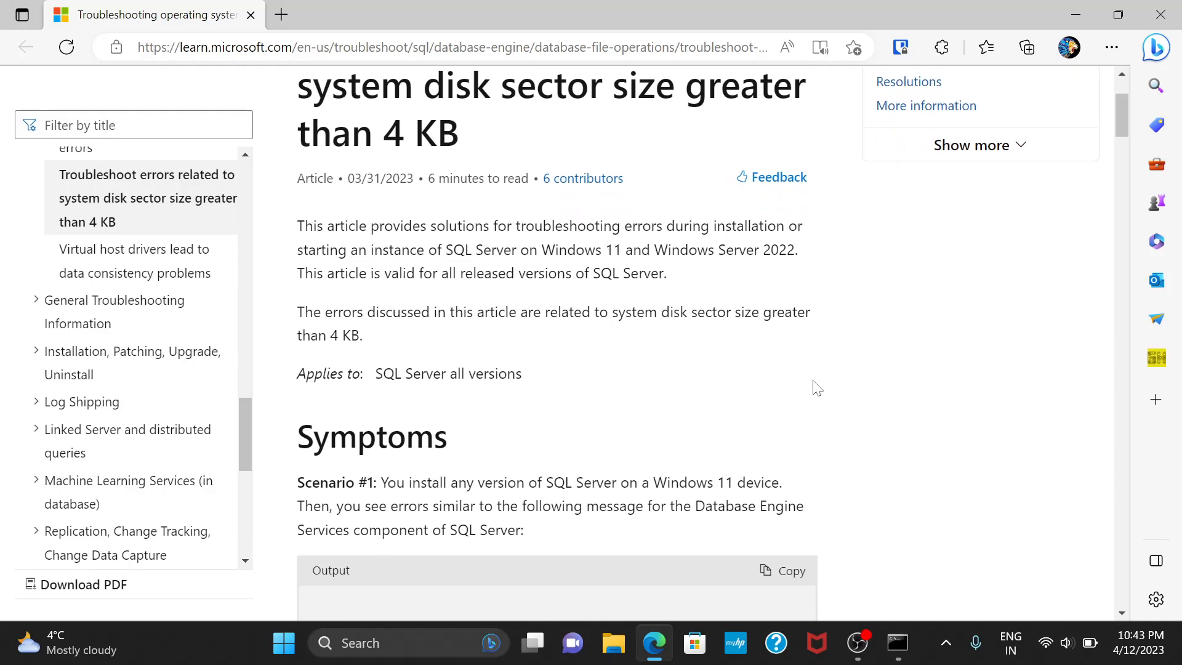
{"action": "scroll", "scroll_direction": "down", "scroll_amount": 3}
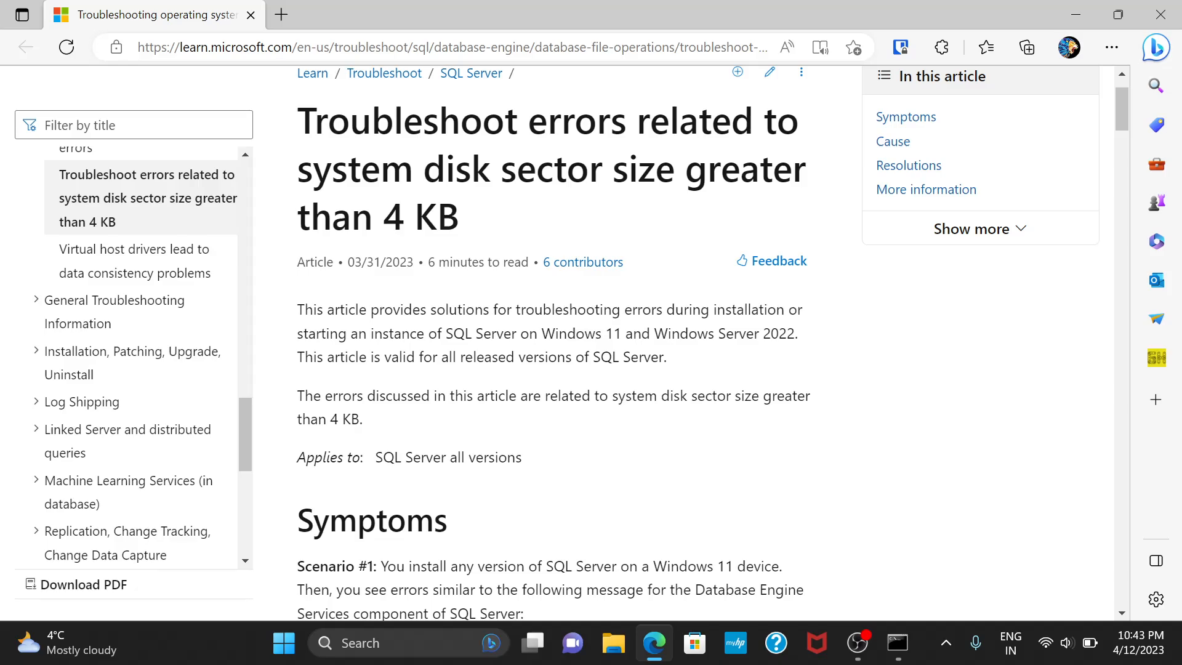
{"action": "mouse_move", "coordinate": [763, 295]}
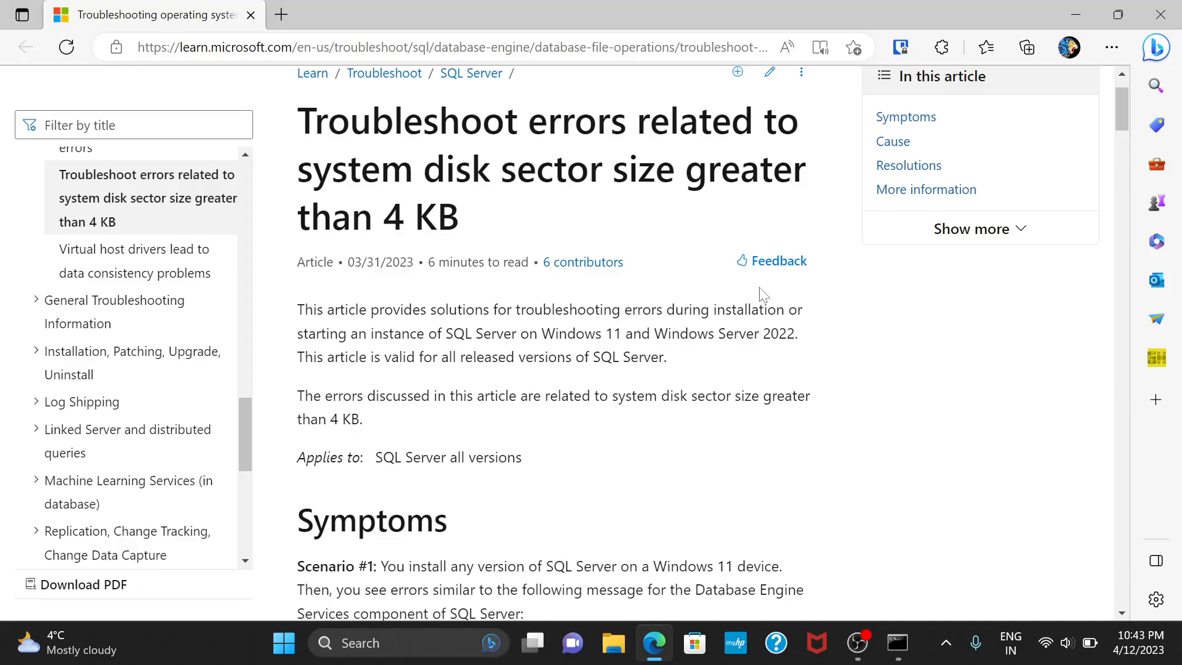
{"action": "mouse_move", "coordinate": [763, 295]}
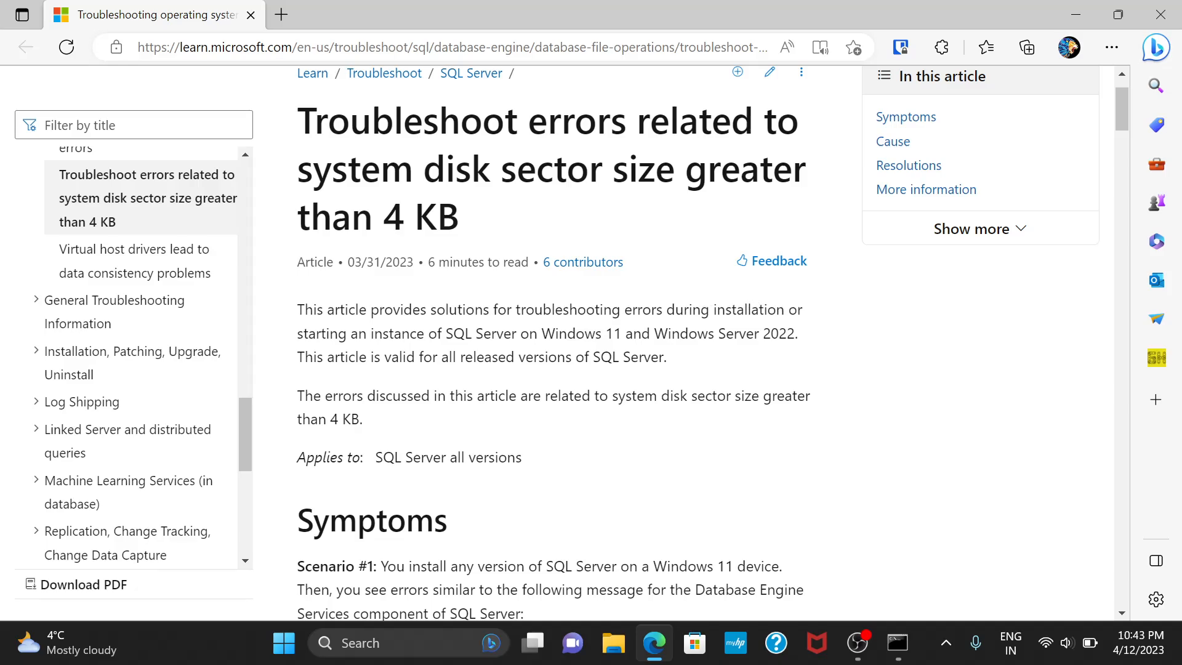
{"action": "scroll", "scroll_direction": "down", "scroll_amount": 3}
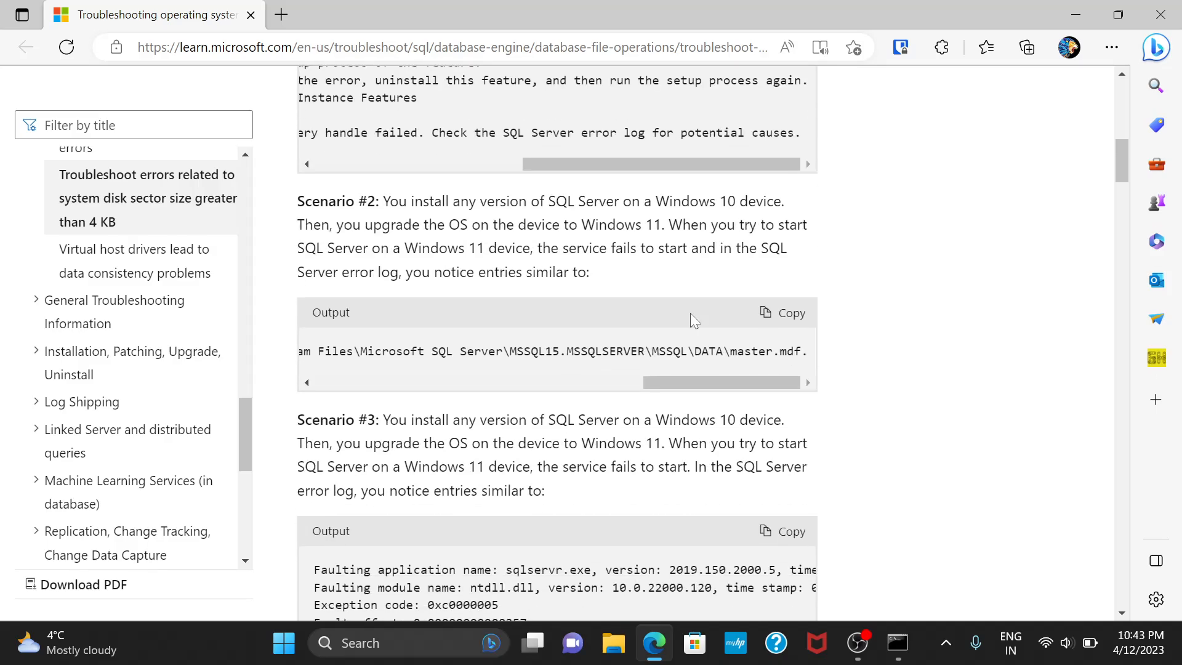
{"action": "scroll", "scroll_direction": "down", "scroll_amount": 3}
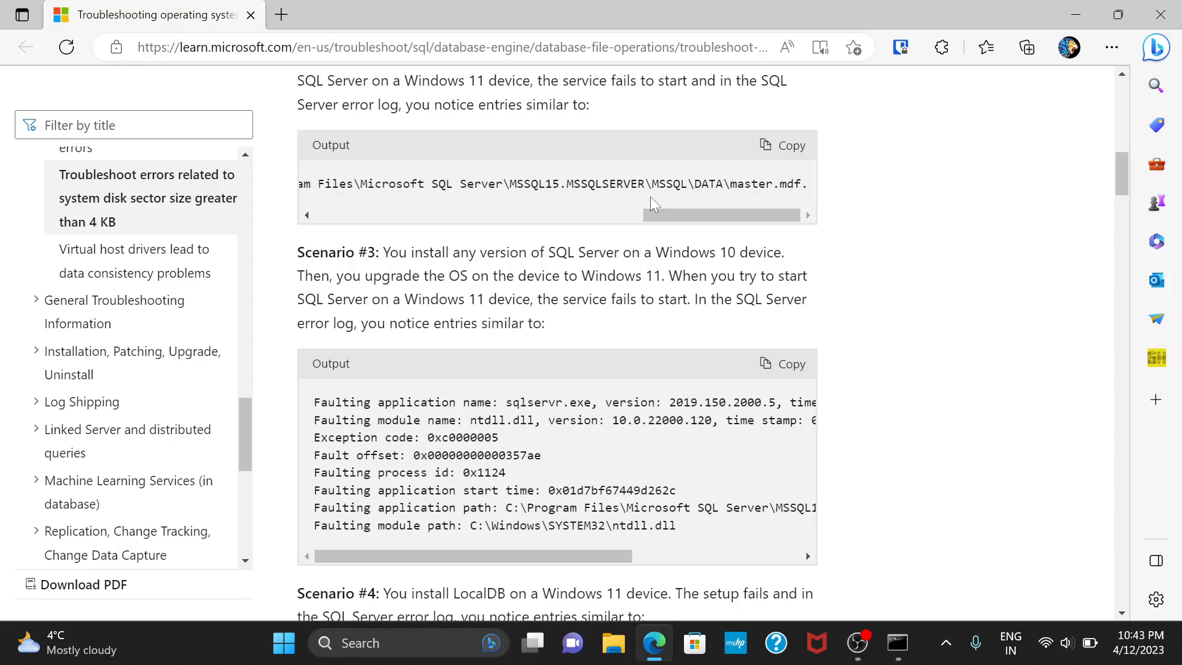
{"action": "scroll", "scroll_direction": "down", "scroll_amount": 3}
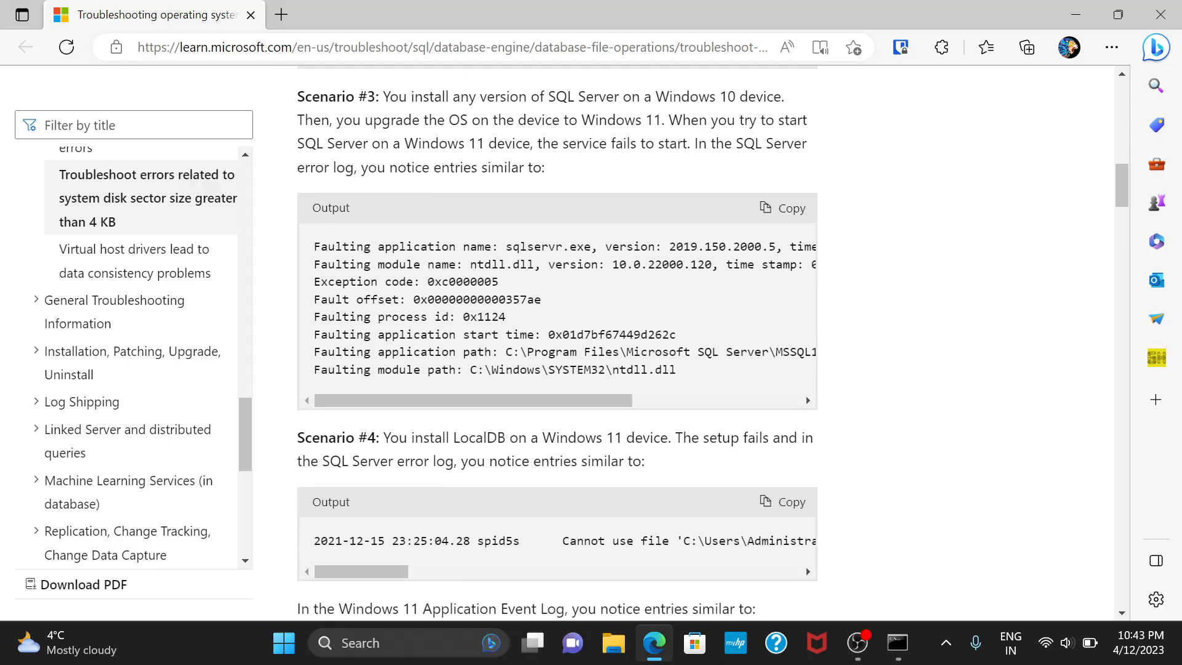
{"action": "scroll", "scroll_direction": "down", "scroll_amount": 3}
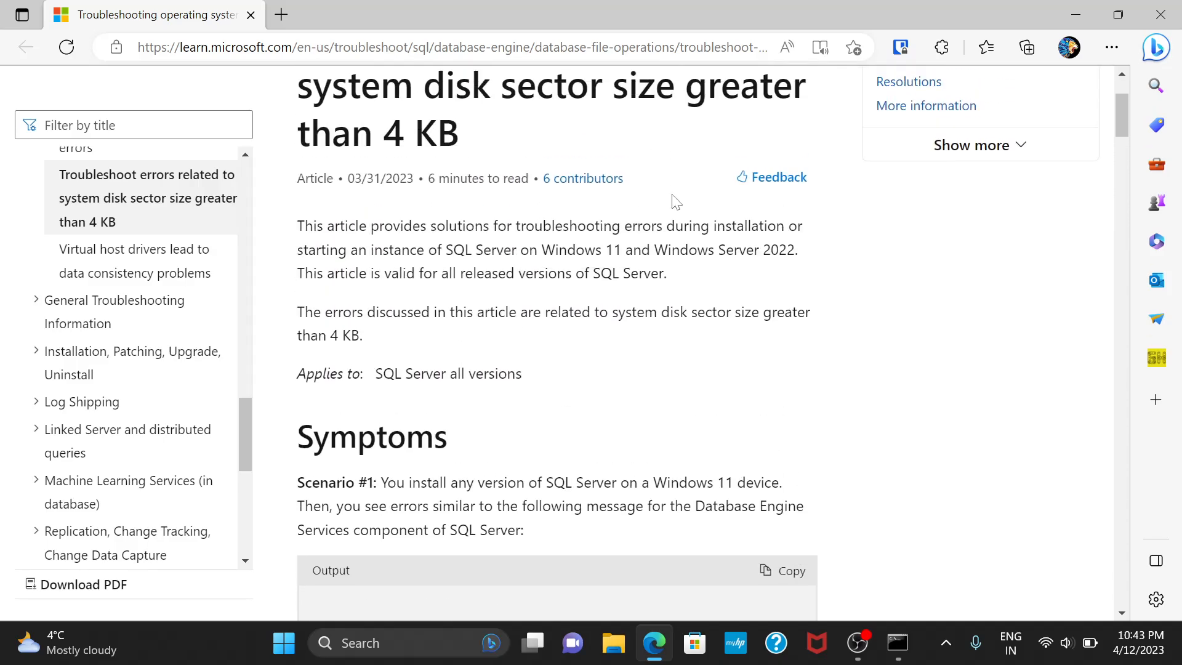
{"action": "scroll", "scroll_direction": "down", "scroll_amount": 3}
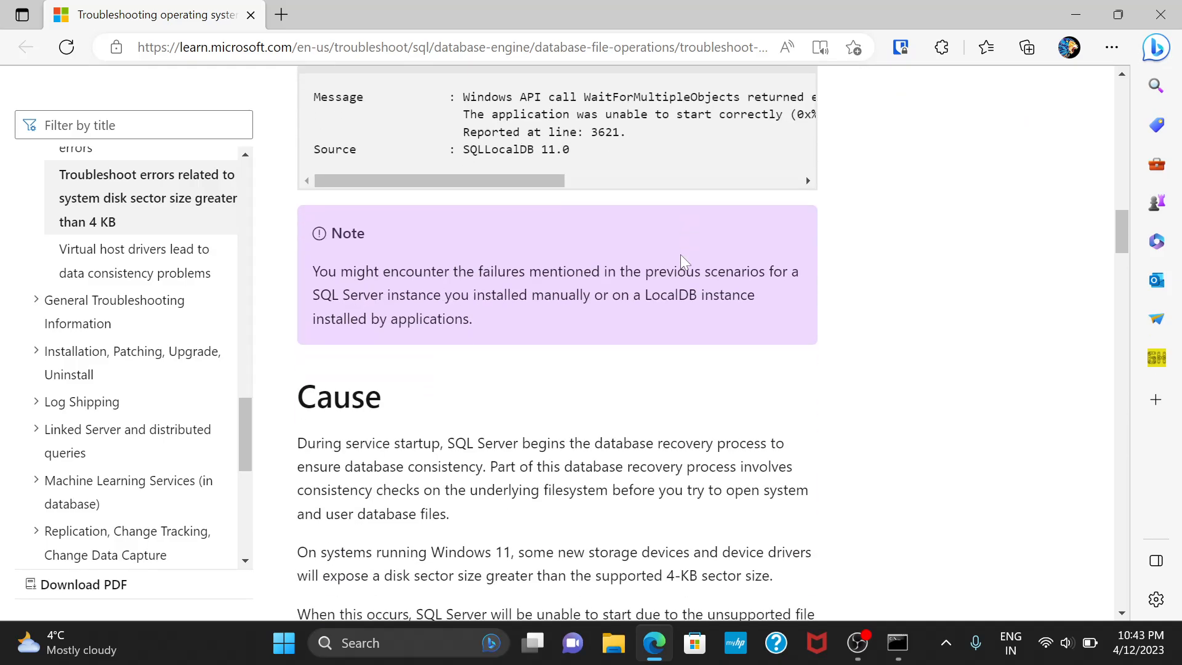
Step: Scroll to the fsutil fsinfo sectorinfo example in the Cause section
{"action": "scroll", "scroll_direction": "down", "scroll_amount": 3}
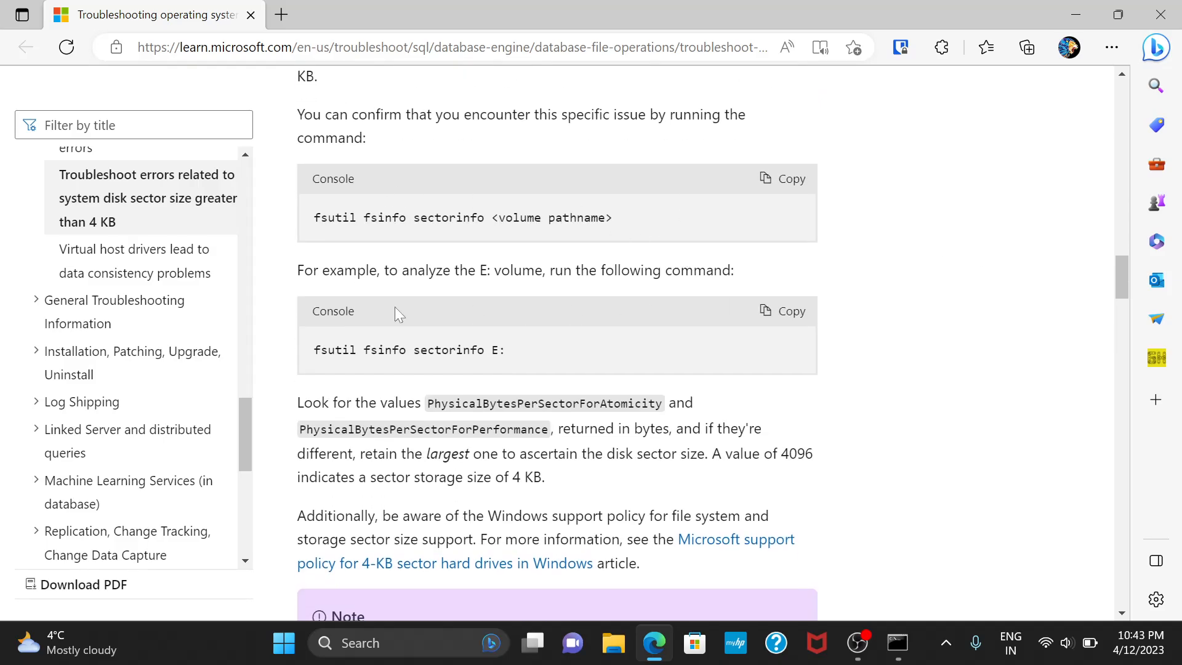
{"action": "mouse_move", "coordinate": [427, 374]}
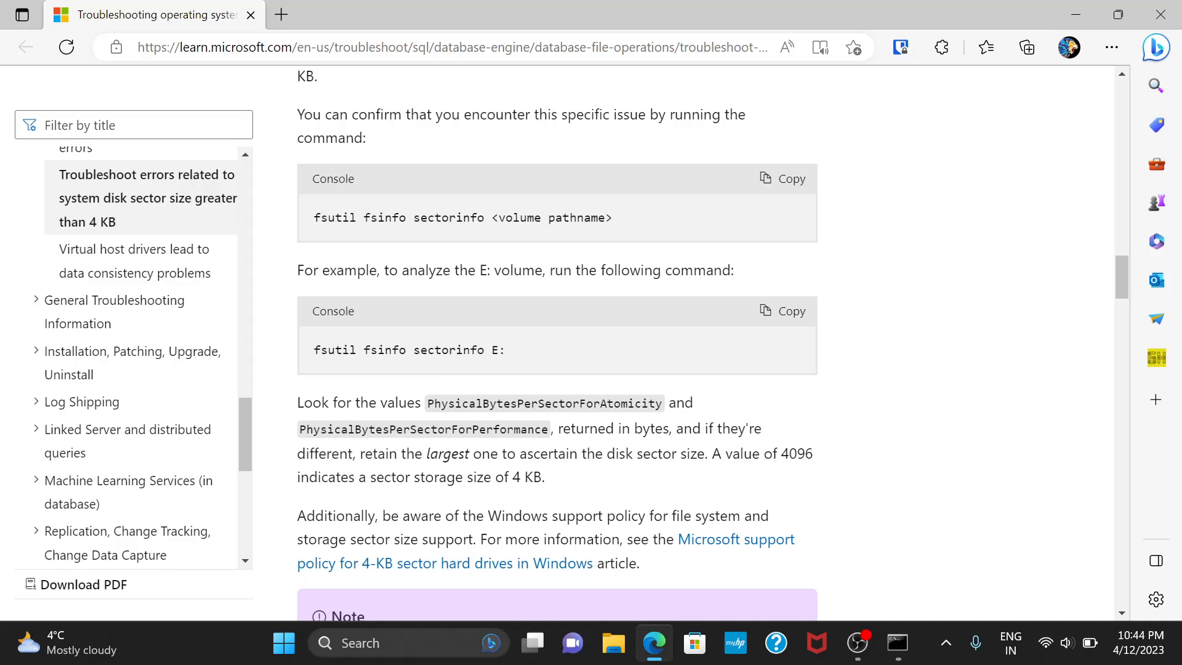
{"action": "mouse_move", "coordinate": [440, 340]}
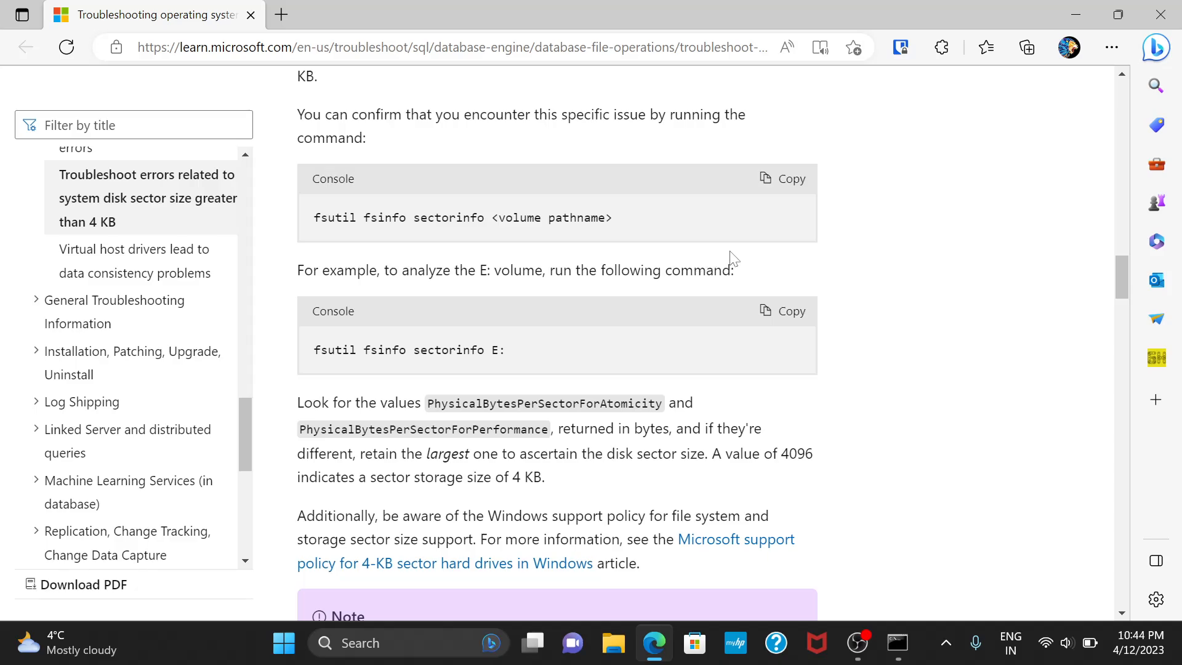
{"action": "mouse_move", "coordinate": [806, 302]}
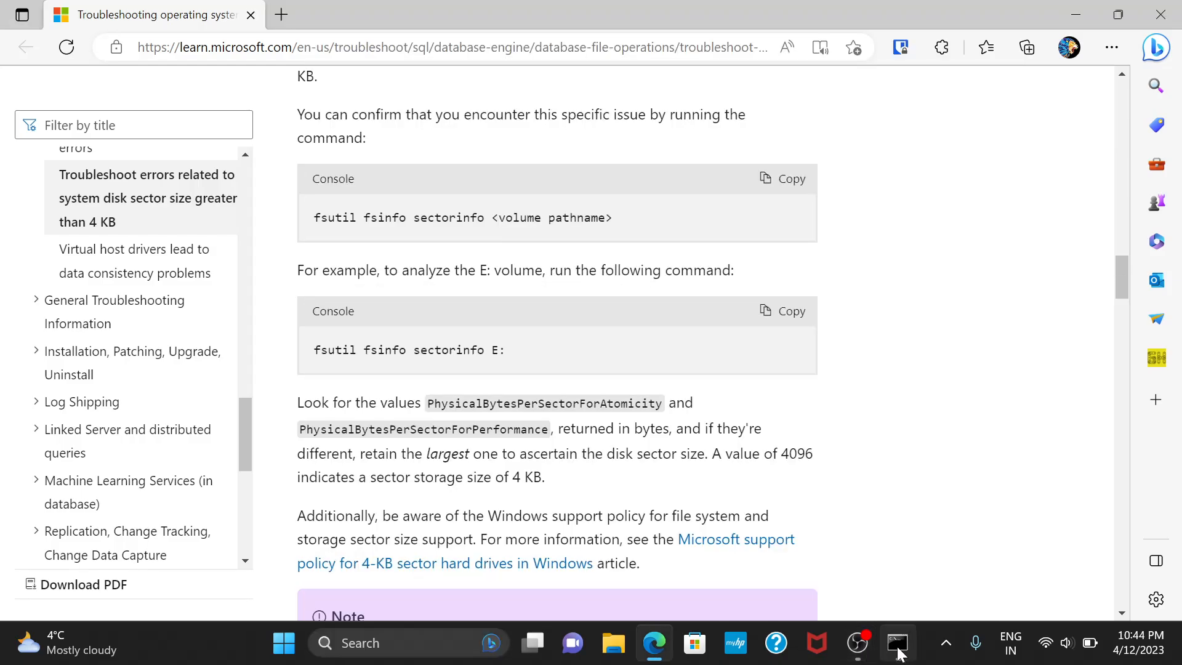
Step: In the admin Command Prompt, run the REG QUERY against the stornvme Parameters\Device key
{"action": "left_click", "coordinate": [896, 642]}
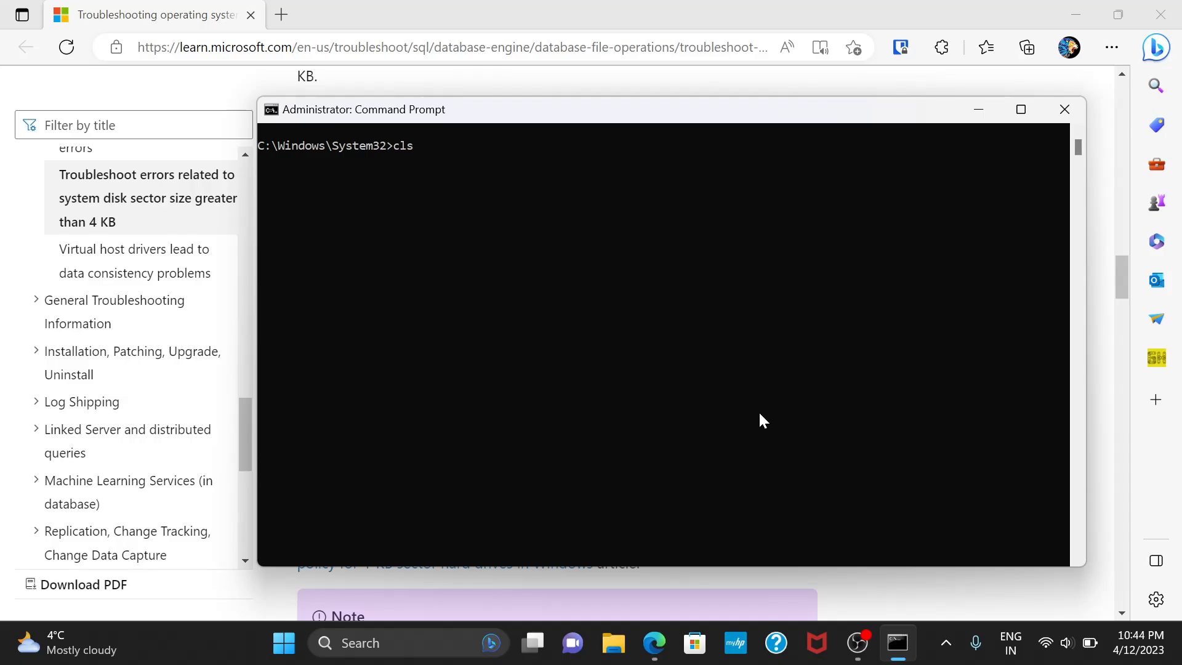
{"action": "type", "text": "REG QUERY \"HKLM\\SYSTEM\\CurrentControlSet\\Services\\stornvme\\Parameters\\Device\" /v \"ForcedPhysicalSectorSizeInBytes\""}
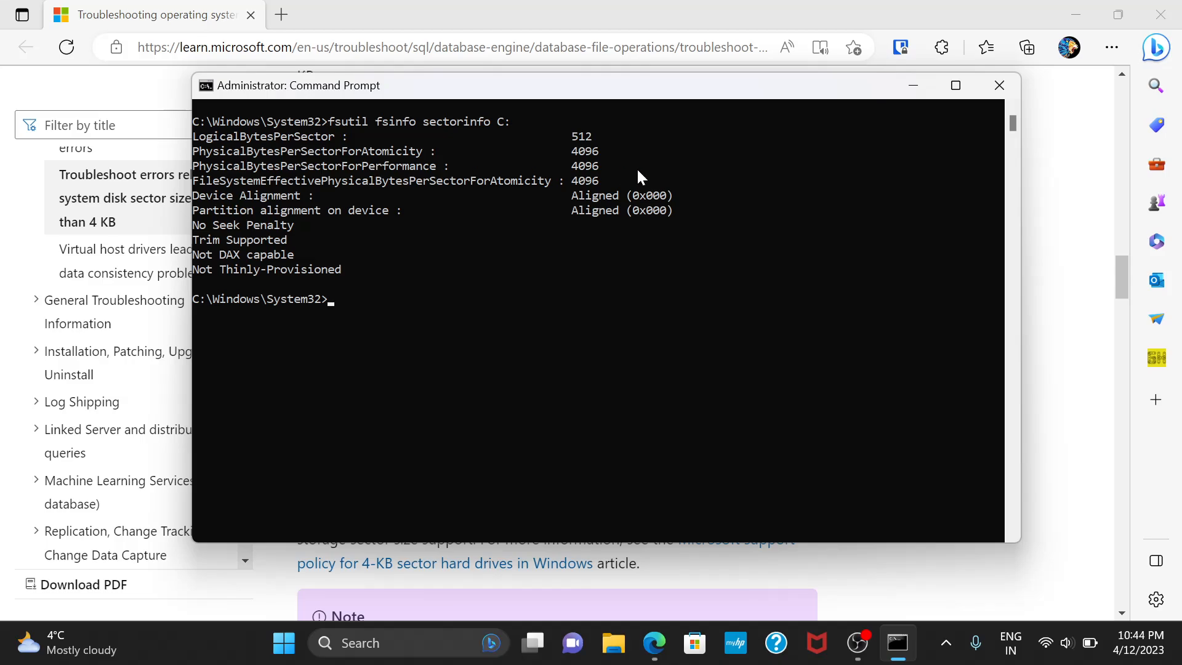
{"action": "mouse_move", "coordinate": [261, 153]}
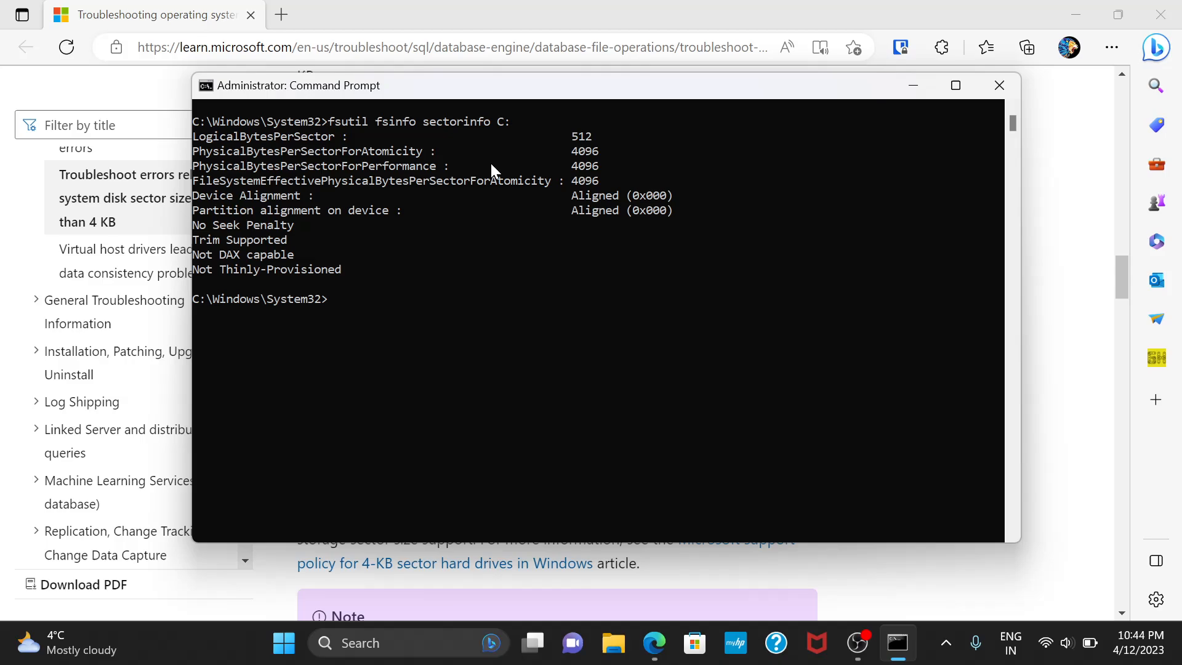
{"action": "mouse_move", "coordinate": [584, 160]}
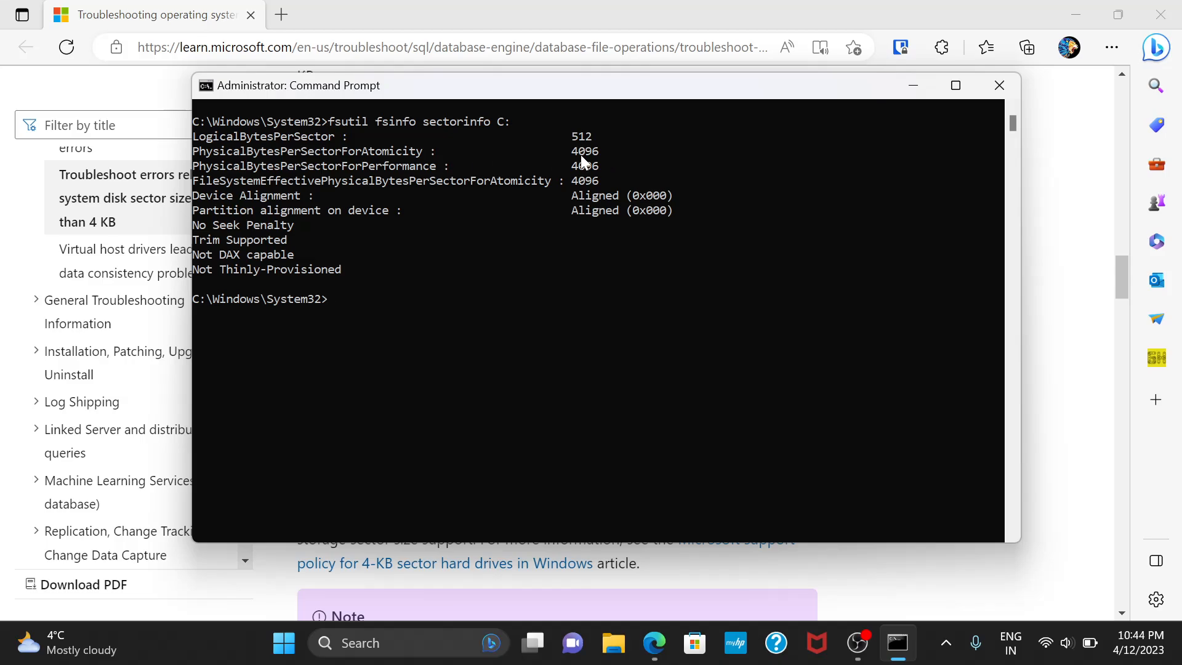
{"action": "mouse_move", "coordinate": [603, 167]}
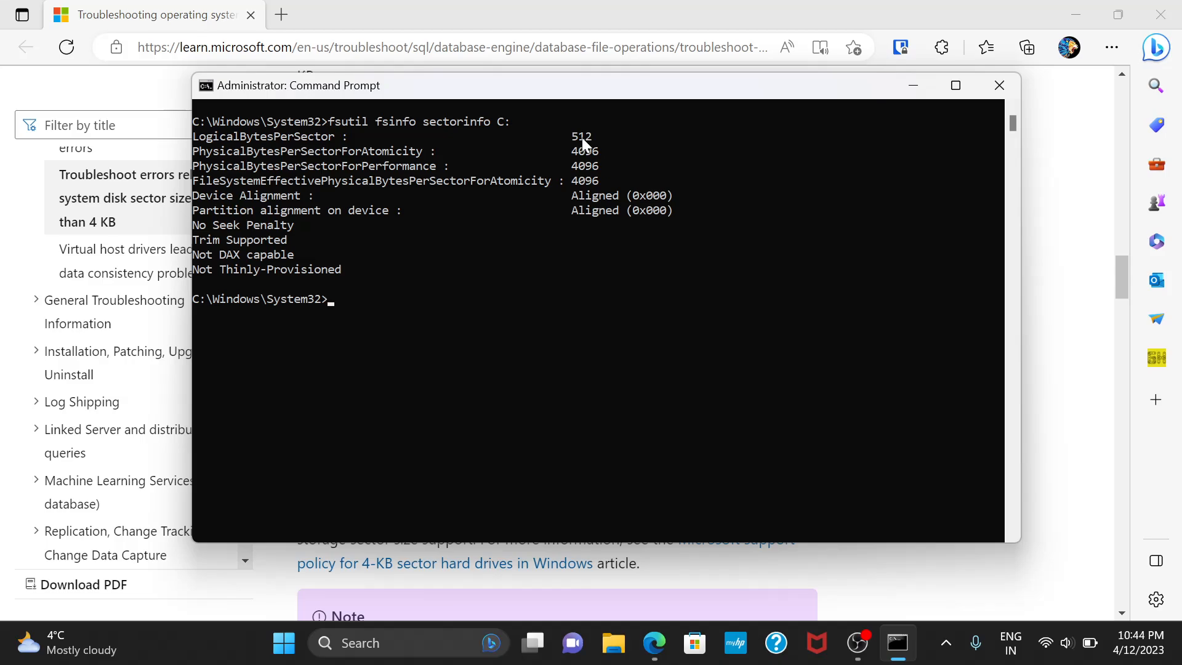
{"action": "mouse_move", "coordinate": [602, 163]}
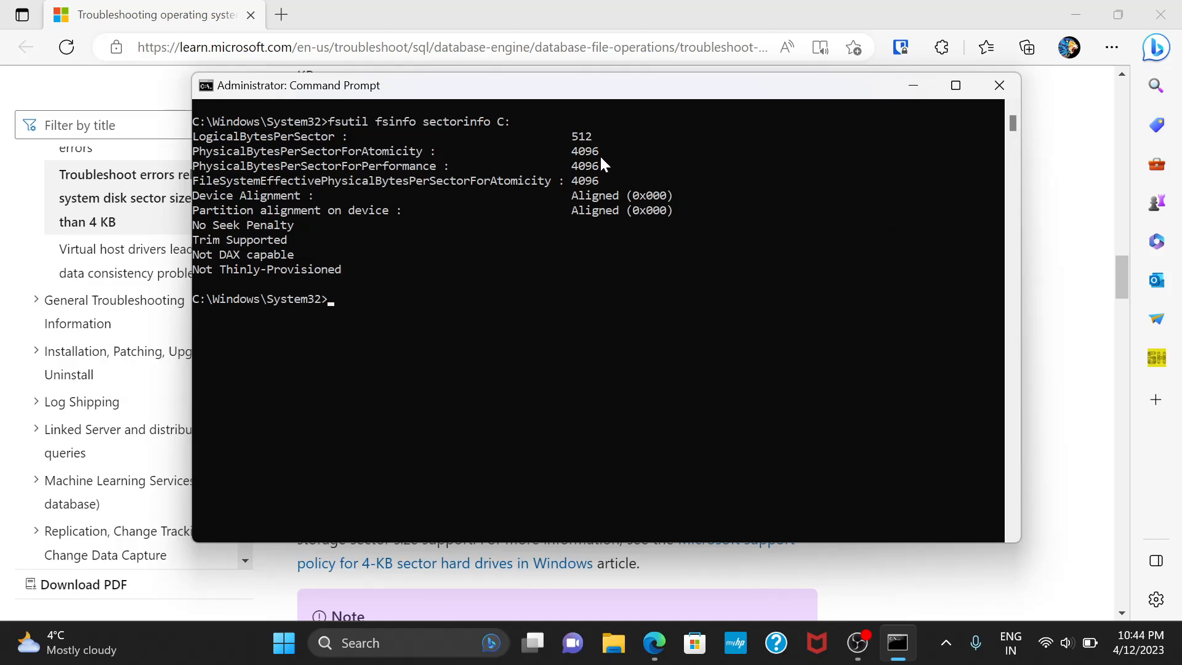
{"action": "mouse_move", "coordinate": [764, 219]}
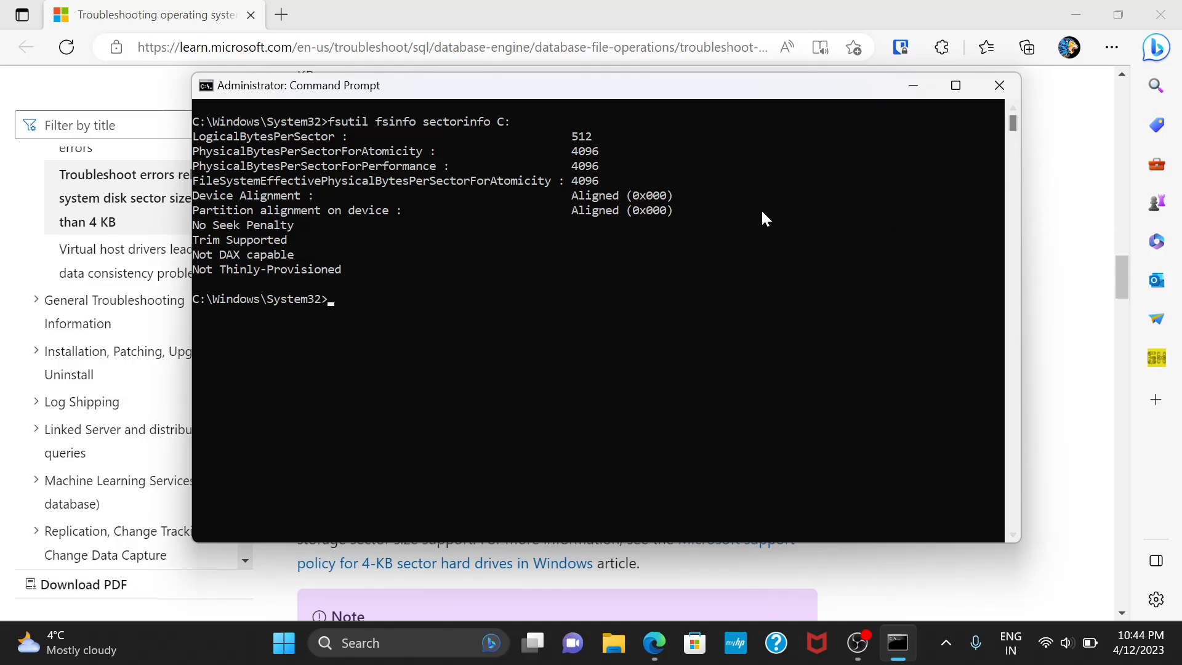
{"action": "mouse_move", "coordinate": [854, 174]}
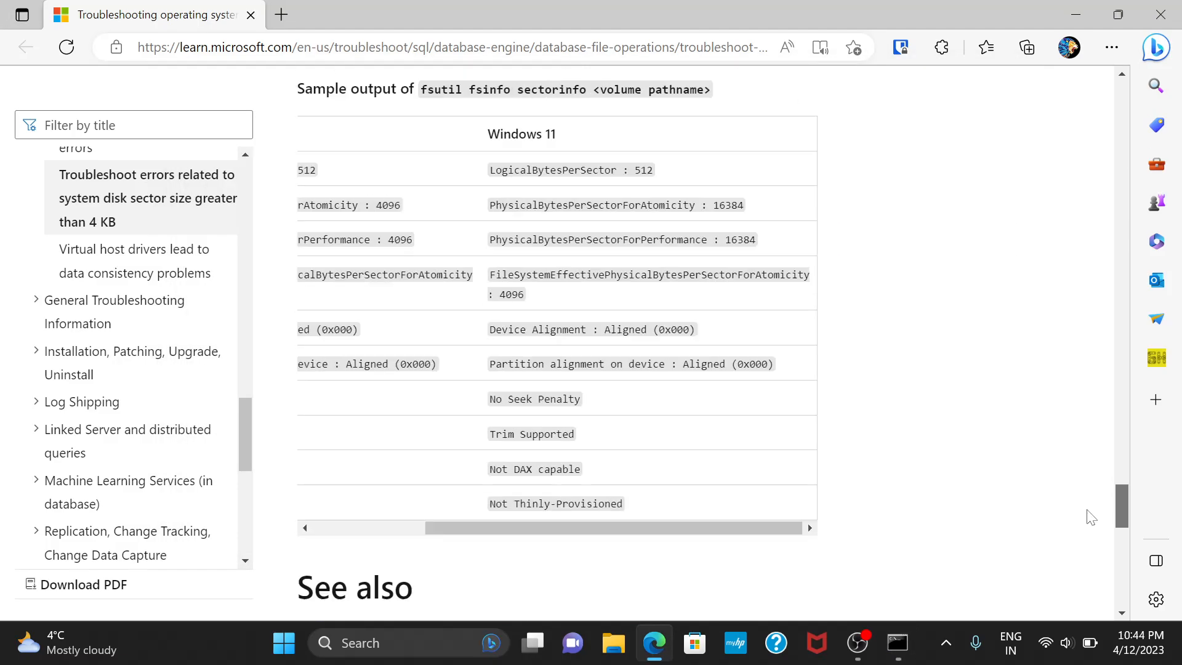
{"action": "scroll", "scroll_direction": "down", "scroll_amount": 3}
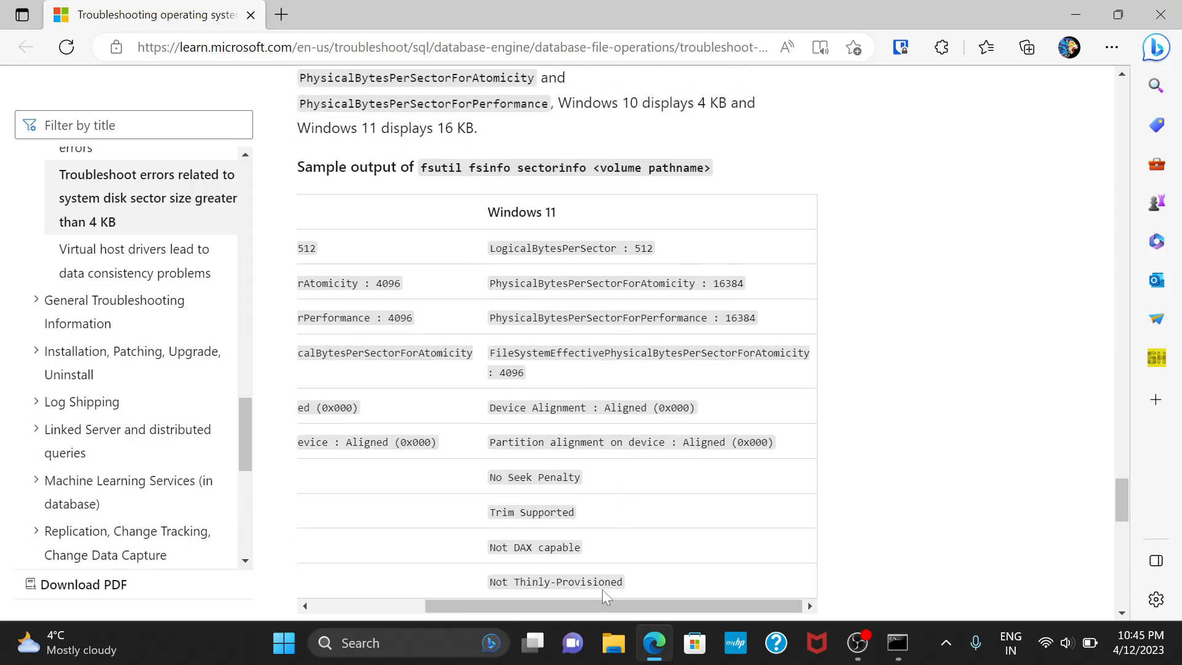
{"action": "scroll", "scroll_direction": "left", "scroll_amount": 3}
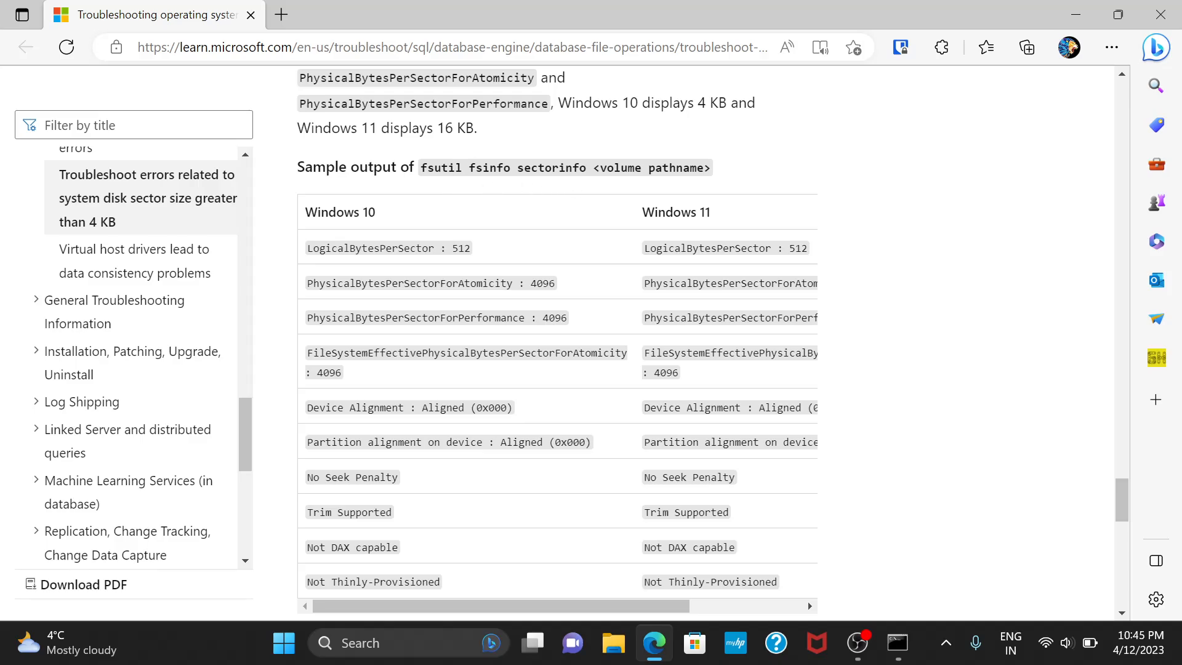
{"action": "mouse_move", "coordinate": [528, 428]}
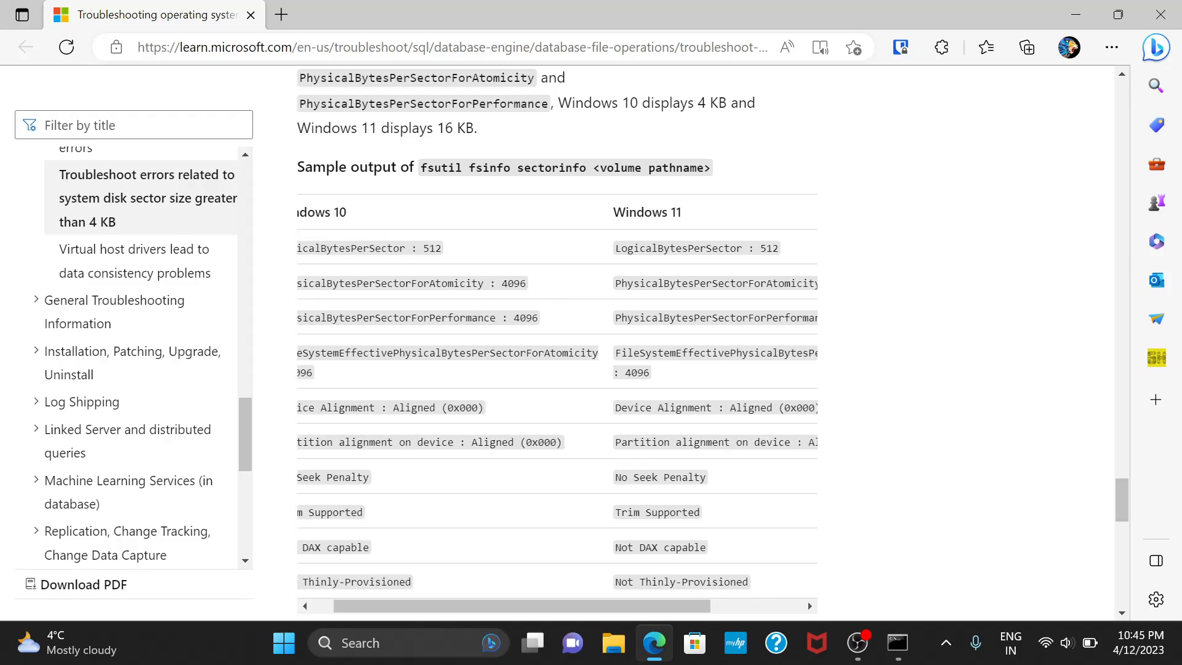
{"action": "mouse_move", "coordinate": [576, 297]}
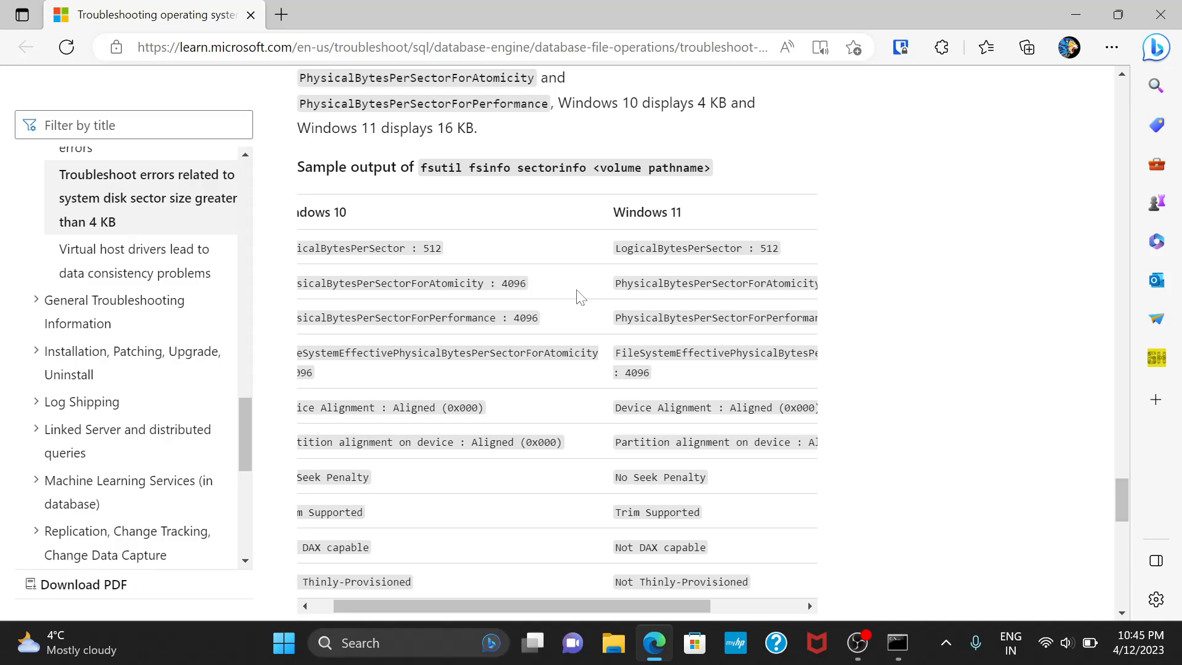
{"action": "mouse_move", "coordinate": [639, 499]}
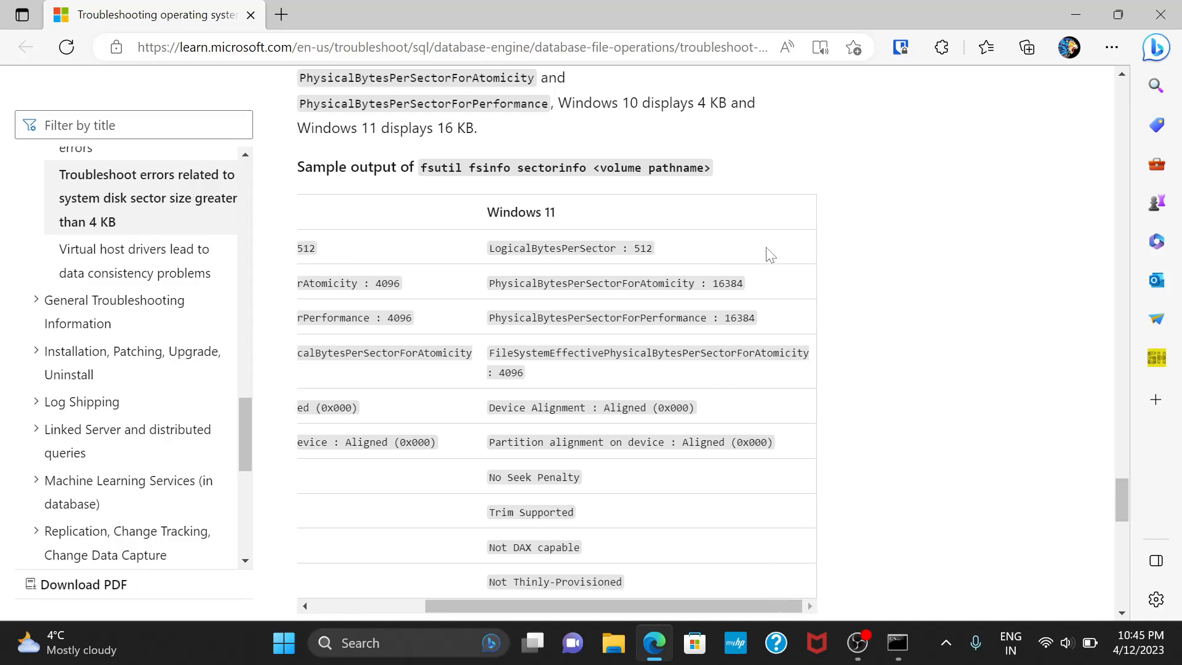
{"action": "mouse_move", "coordinate": [757, 335]}
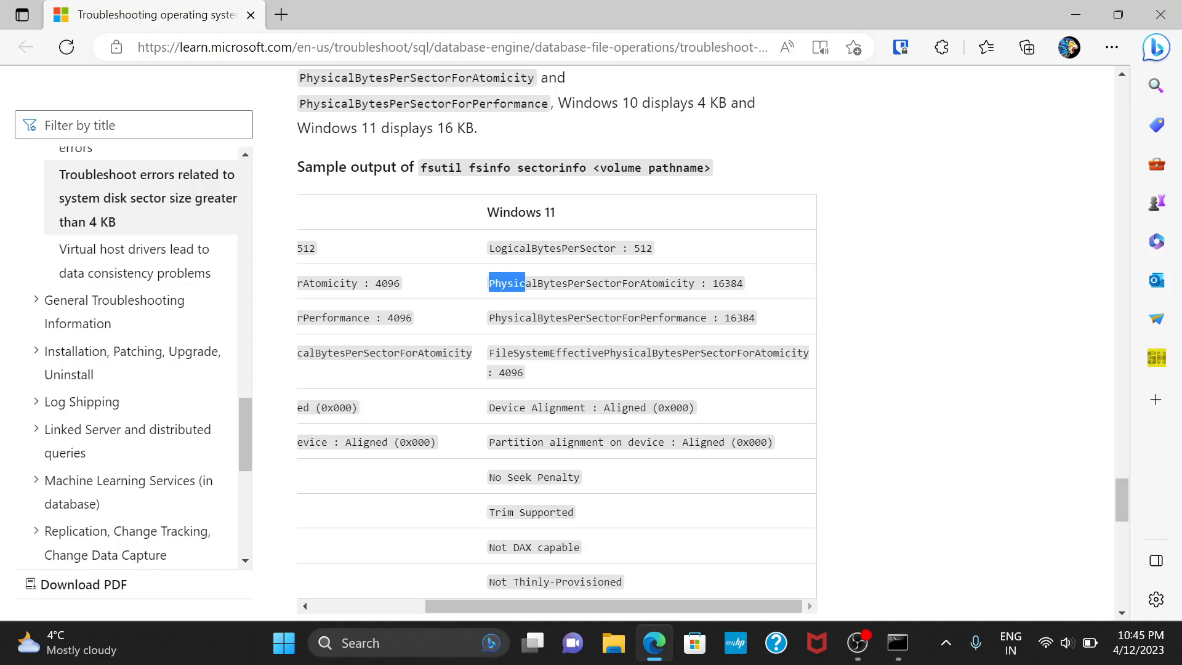
{"action": "left_click_drag", "start_coordinate": [512, 283], "coordinate": [687, 283]}
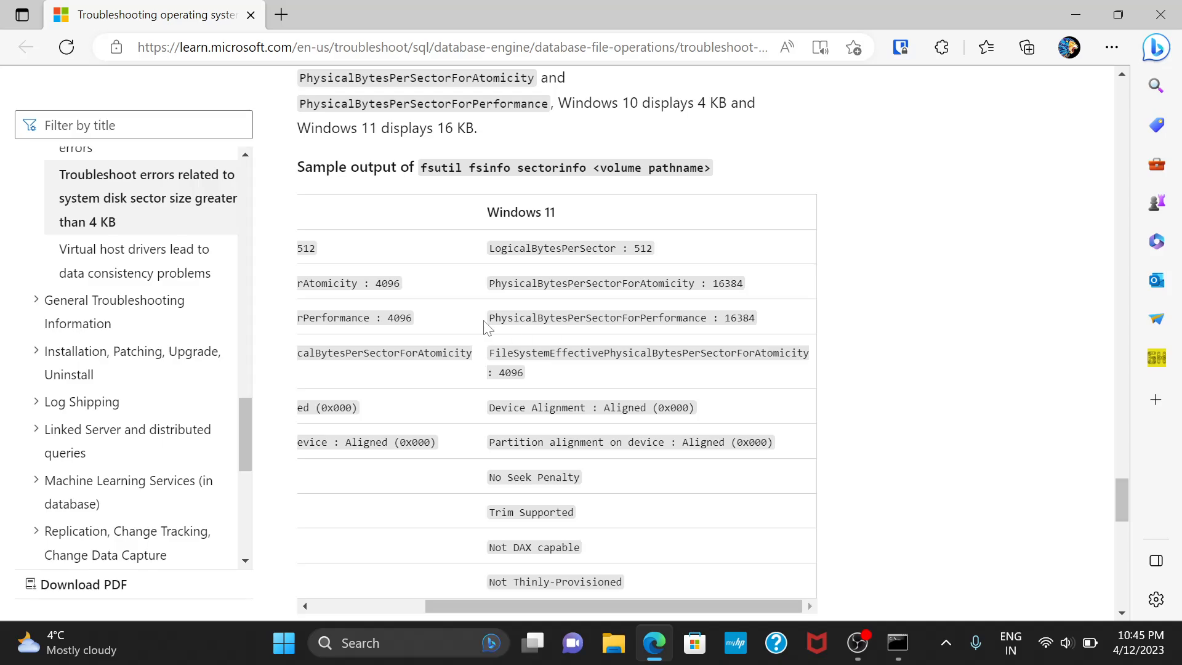
{"action": "double_click", "coordinate": [593, 318]}
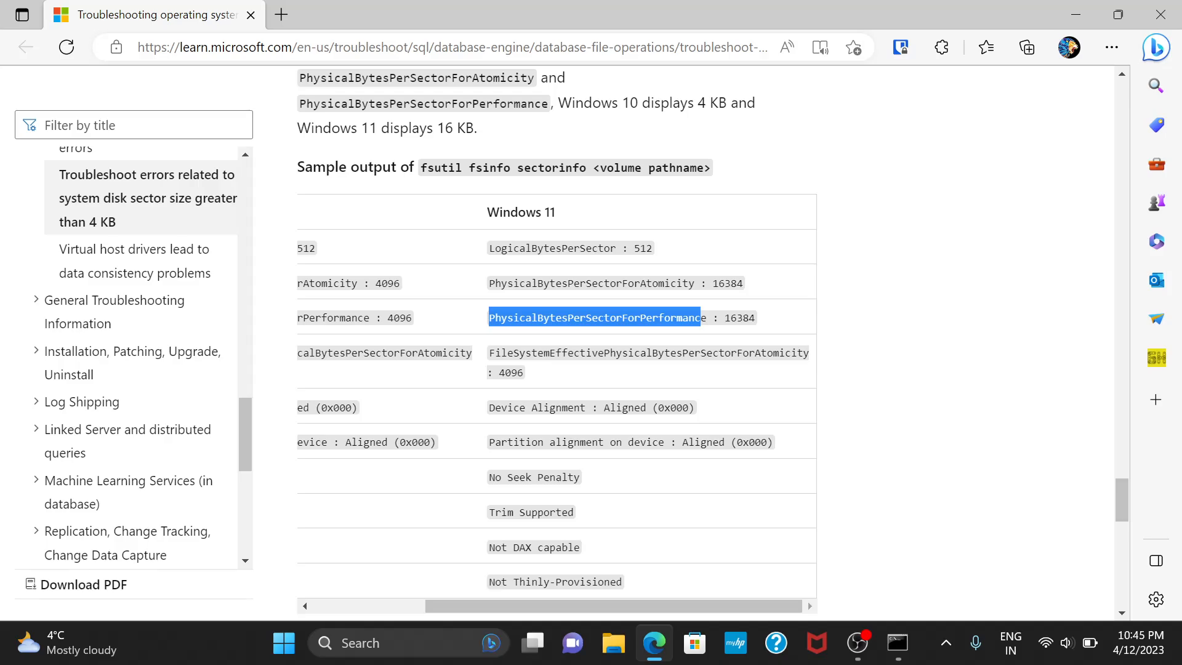
{"action": "mouse_move", "coordinate": [764, 327]}
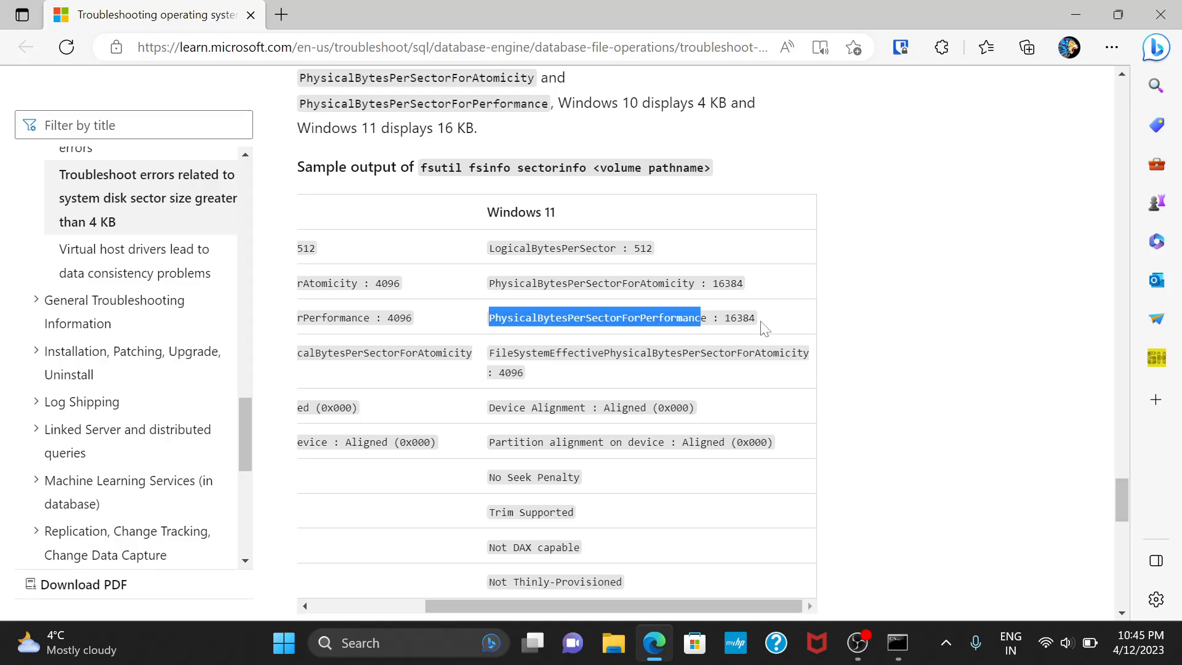
{"action": "mouse_move", "coordinate": [667, 317]}
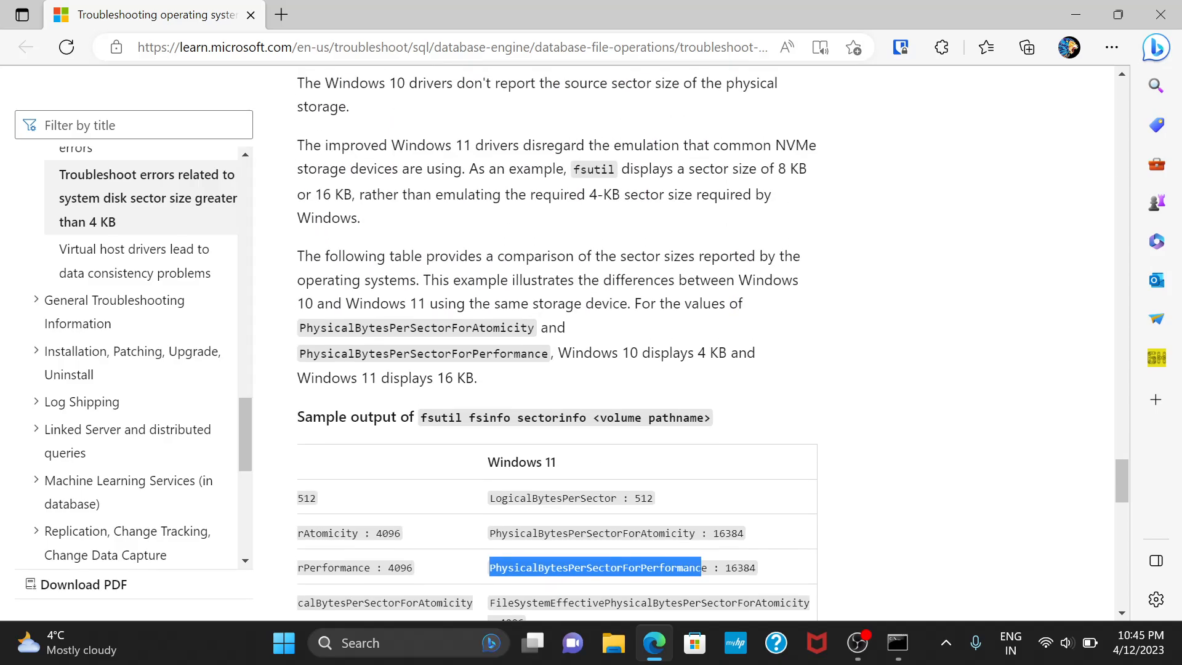
Step: Highlight the sentence on forcing sector size and scroll to the Registry Editor steps for ForcedPhysicalSectorSizeInBytes * 4095
{"action": "scroll", "scroll_direction": "up", "scroll_amount": 3}
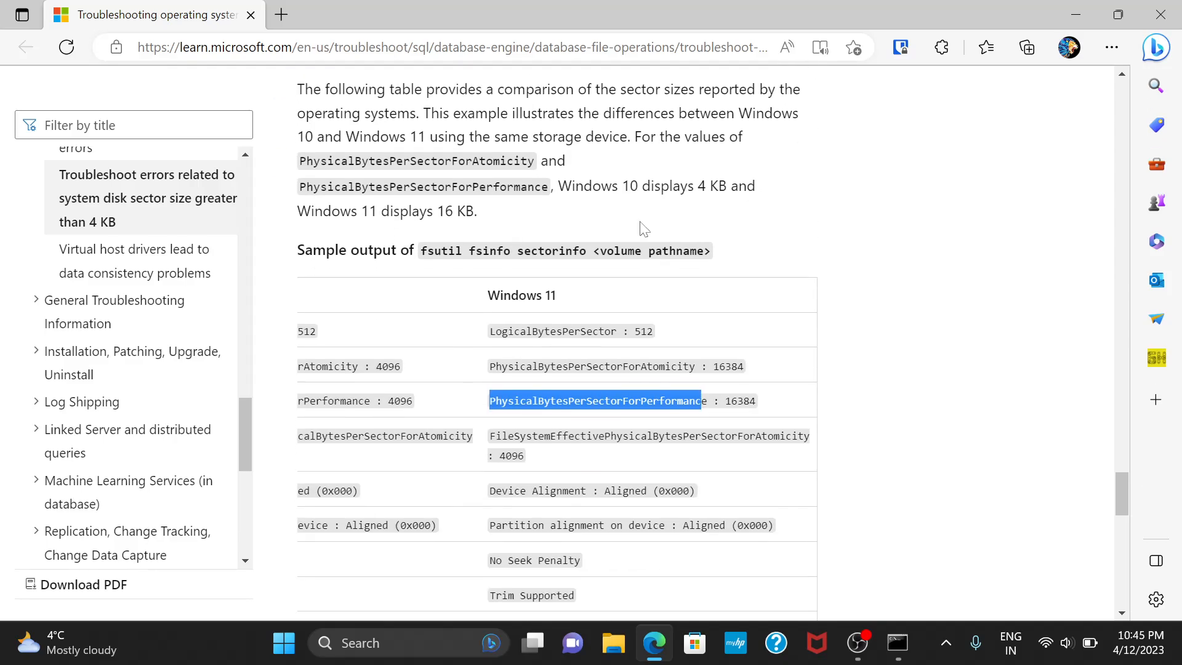
{"action": "scroll", "scroll_direction": "down", "scroll_amount": 3}
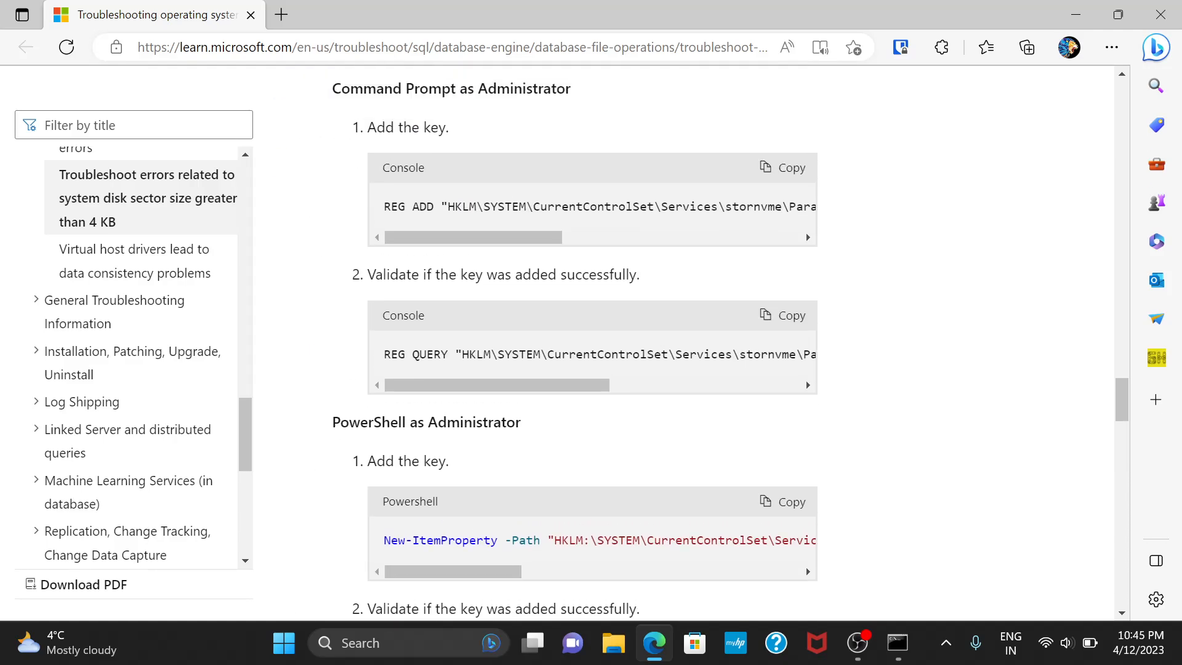
{"action": "scroll", "scroll_direction": "up", "scroll_amount": 3}
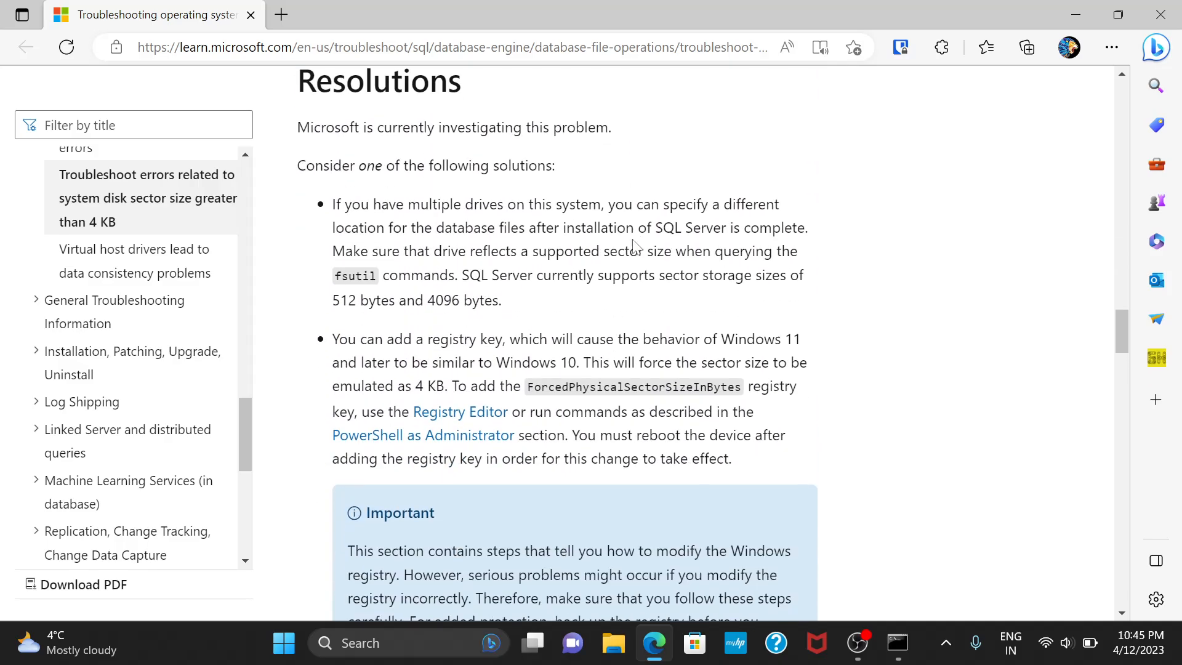
{"action": "scroll", "scroll_direction": "down", "scroll_amount": 3}
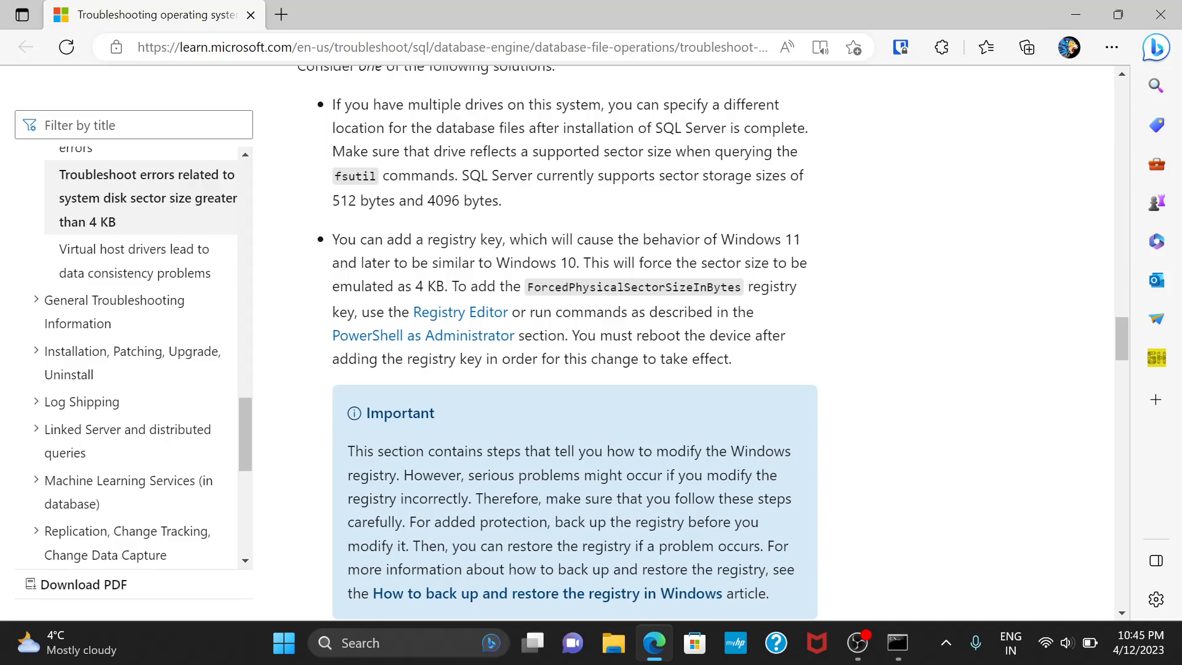
{"action": "left_click_drag", "start_coordinate": [599, 264], "coordinate": [777, 263]}
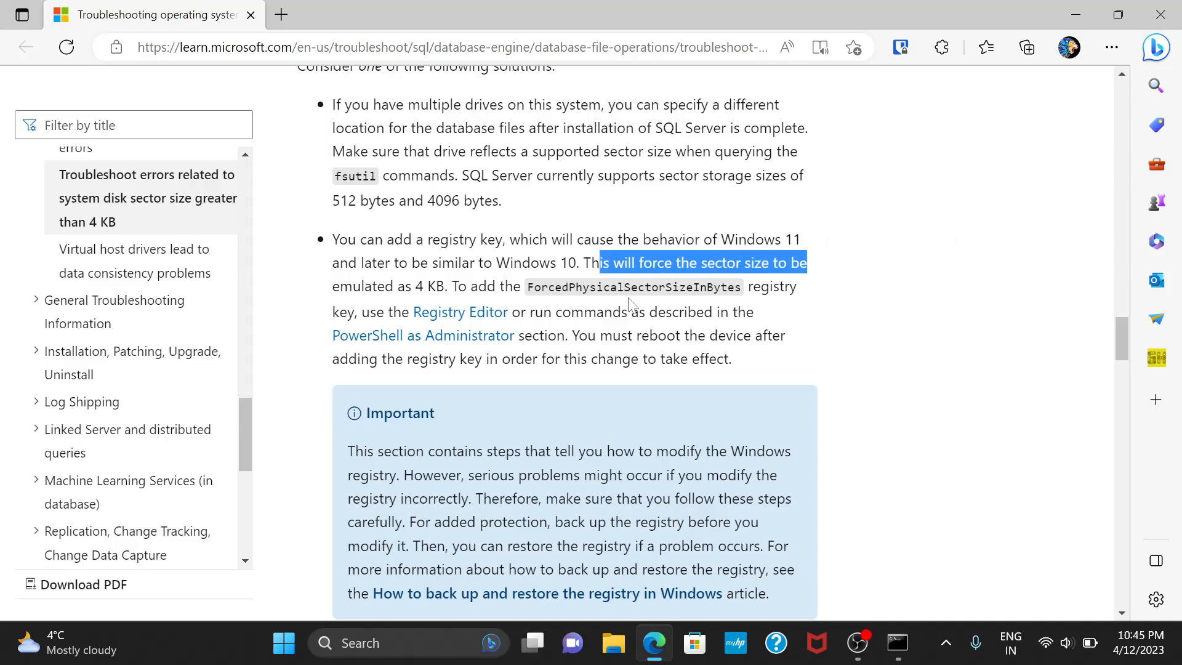
{"action": "scroll", "scroll_direction": "down", "scroll_amount": 3}
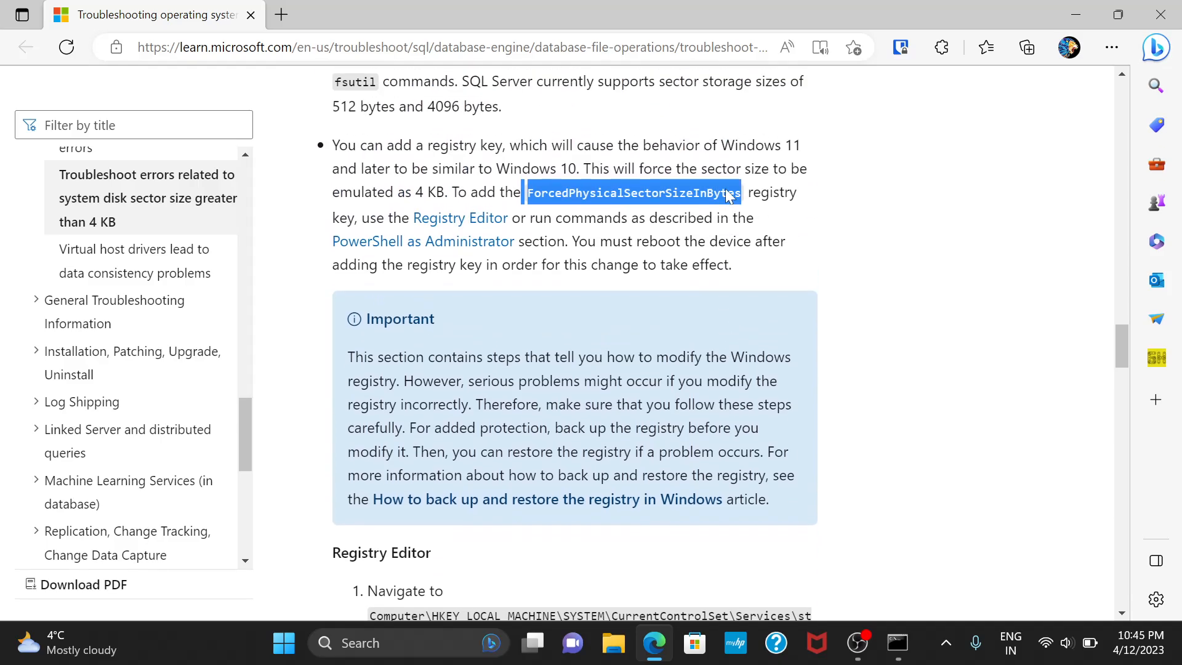
{"action": "scroll", "scroll_direction": "down", "scroll_amount": 3}
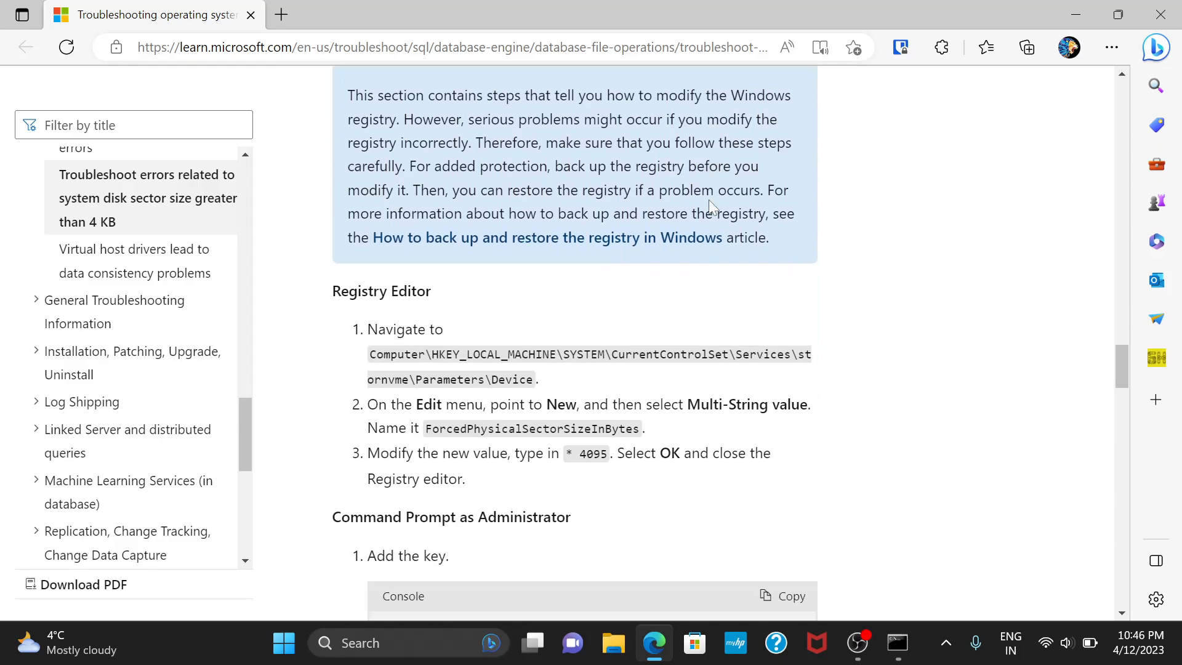
{"action": "scroll", "scroll_direction": "down", "scroll_amount": 3}
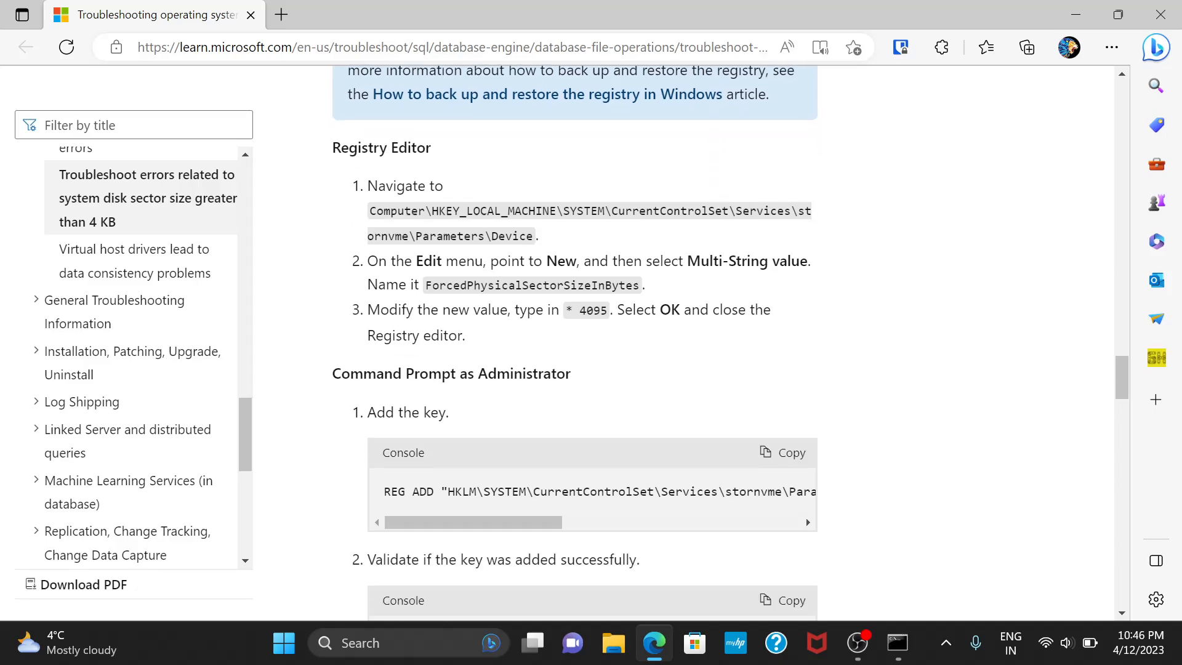
{"action": "scroll", "scroll_direction": "down", "scroll_amount": 3}
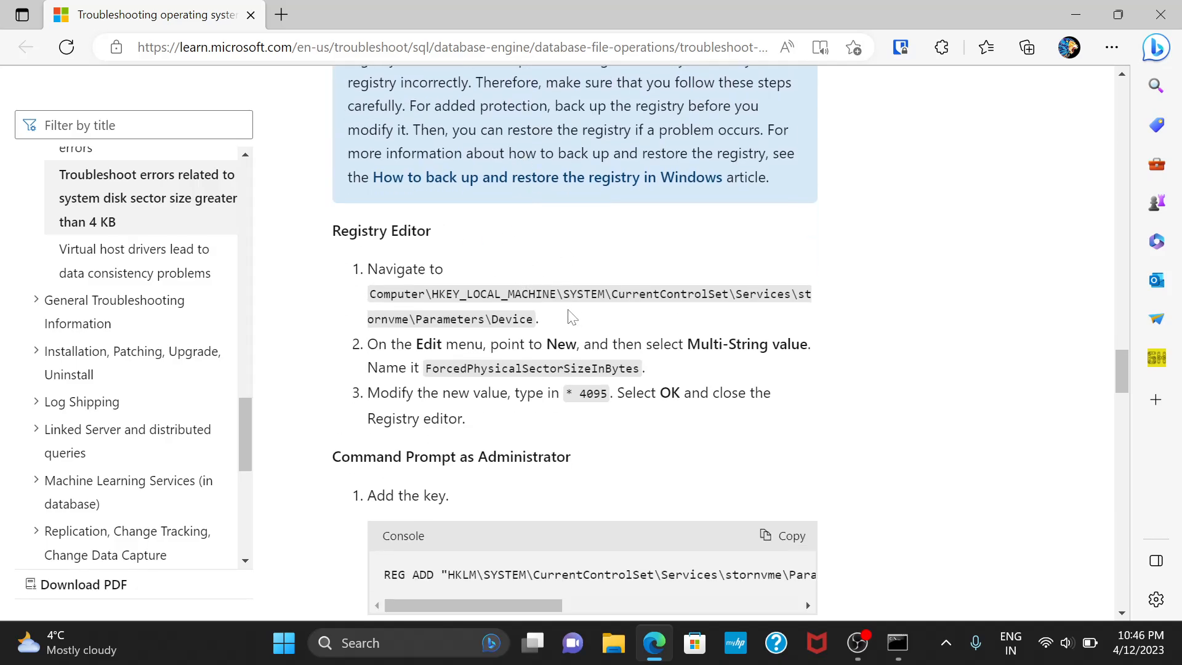
{"action": "mouse_move", "coordinate": [417, 629]}
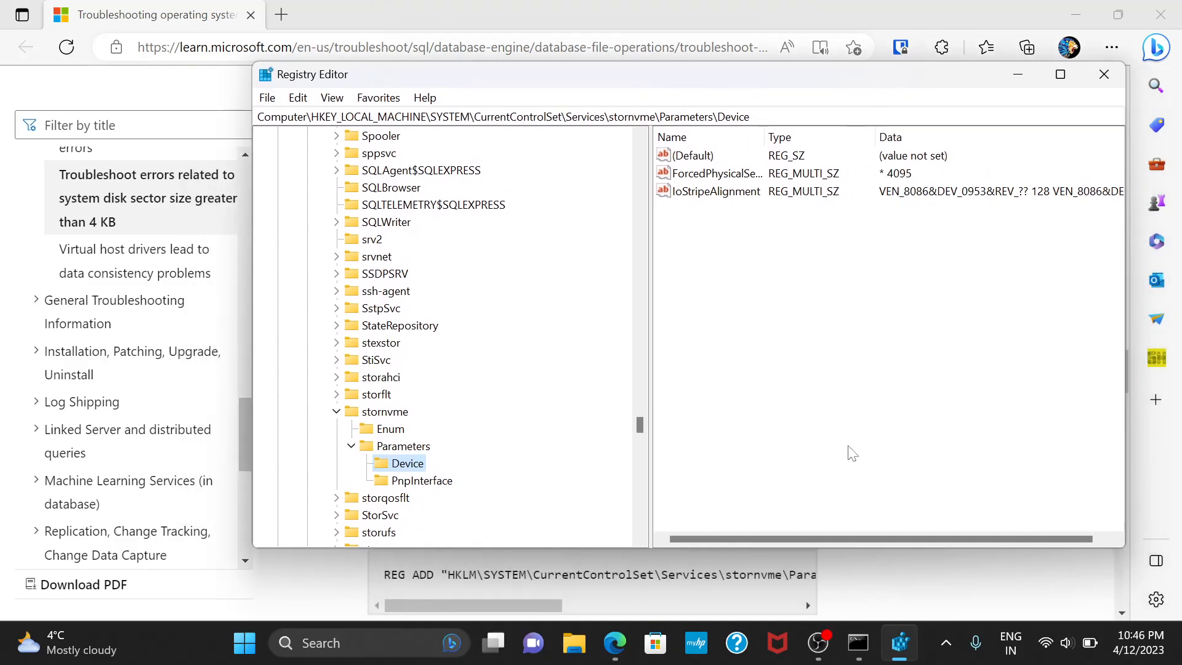
{"action": "mouse_move", "coordinate": [874, 227]}
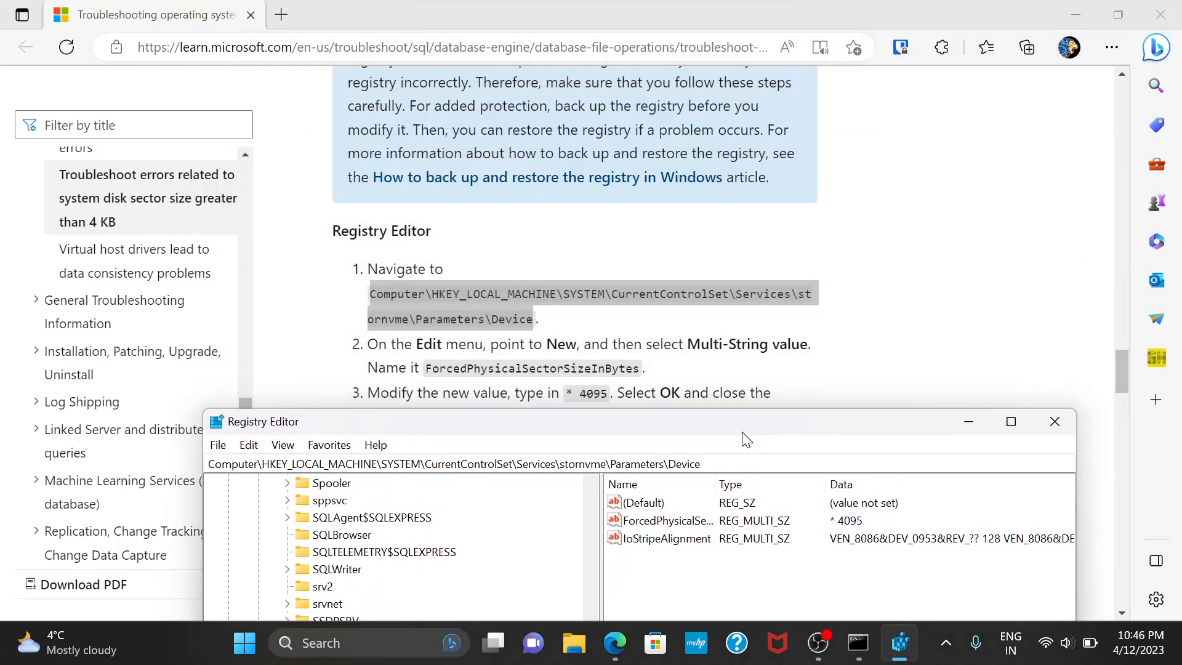
Step: At the stornvme Parameters\Device key, bring up the context menu for adding a new value
{"action": "scroll", "scroll_direction": "down", "scroll_amount": 3}
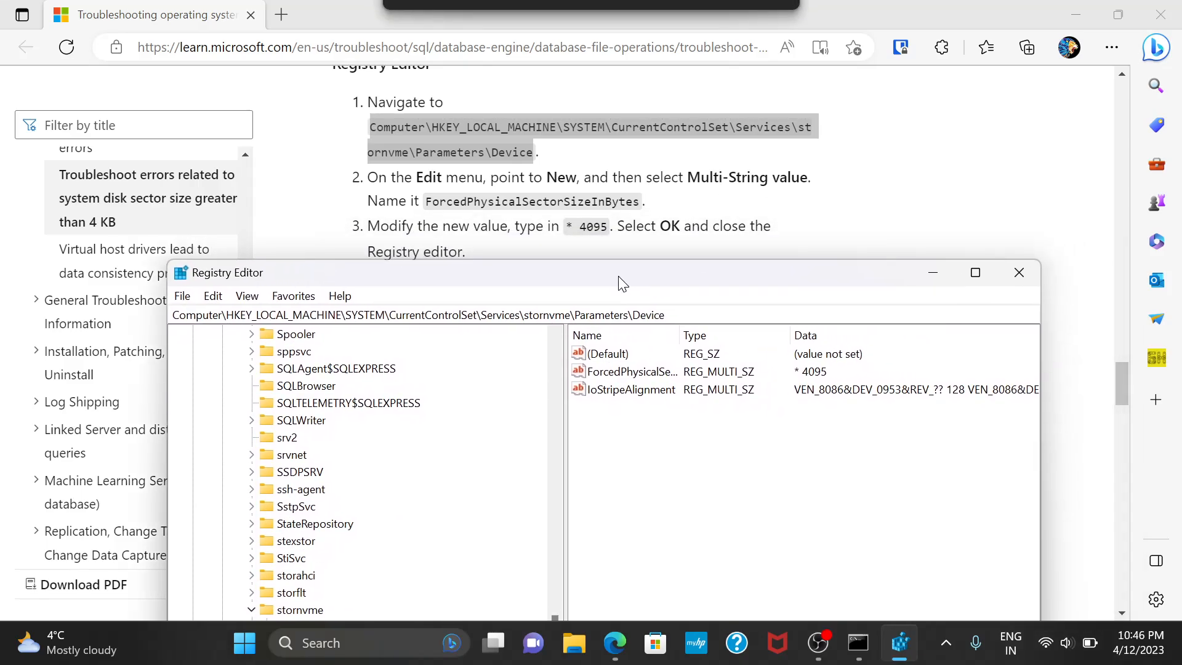
{"action": "right_click", "coordinate": [796, 451]}
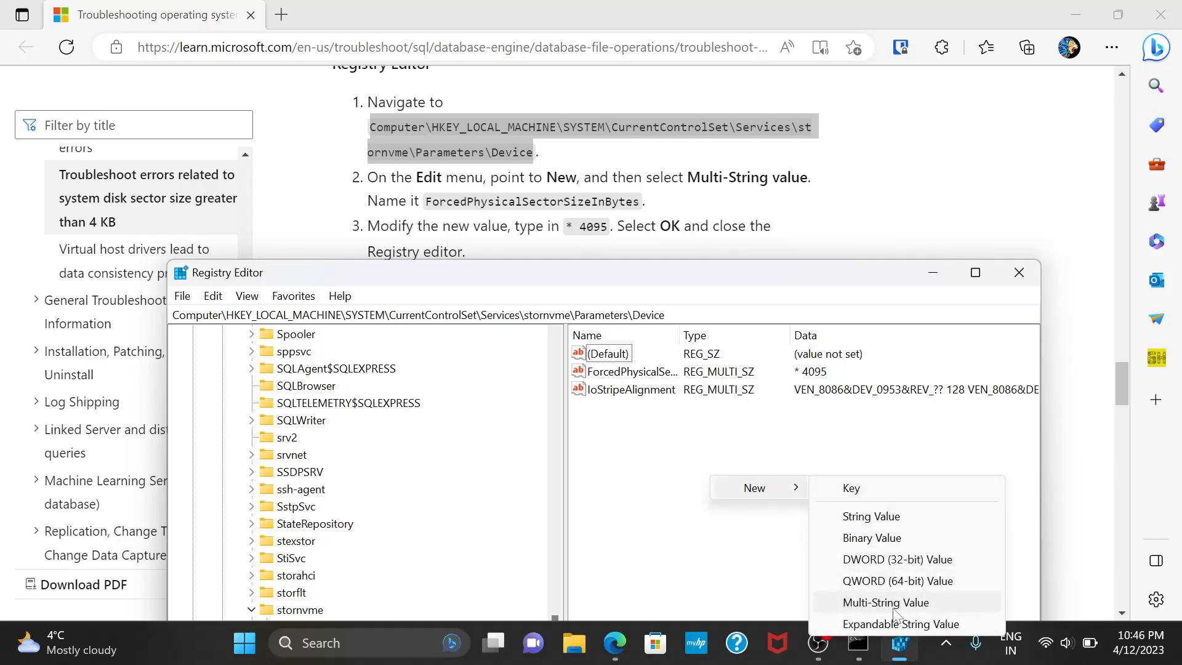
{"action": "mouse_move", "coordinate": [878, 600]}
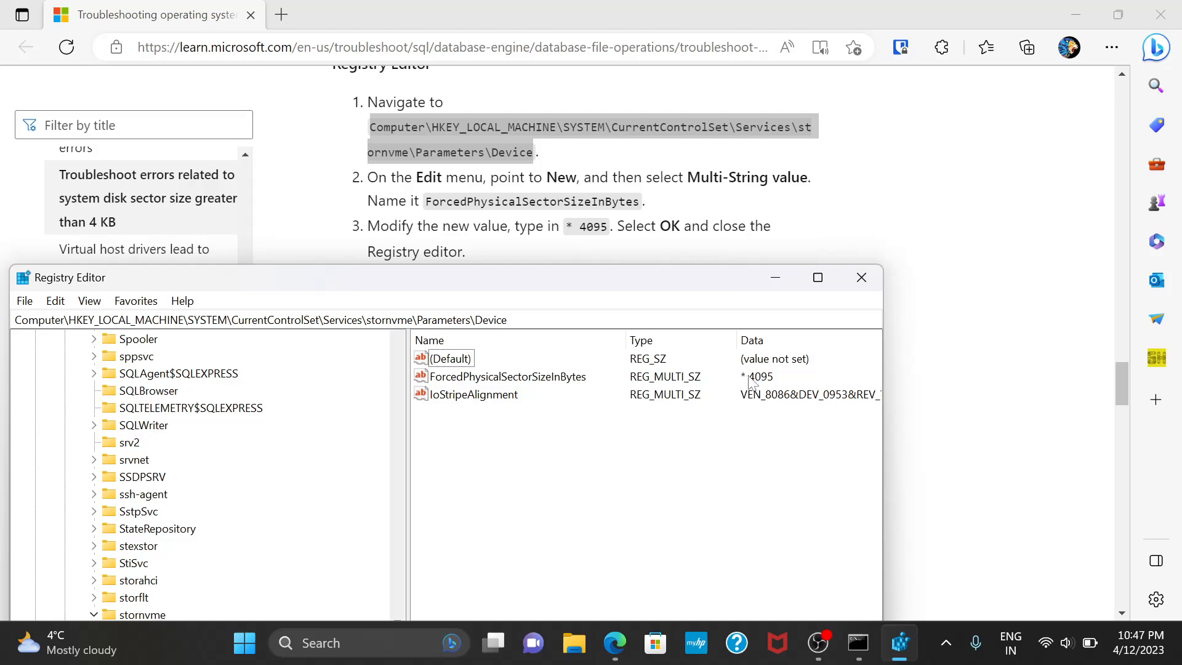
{"action": "mouse_move", "coordinate": [750, 382]}
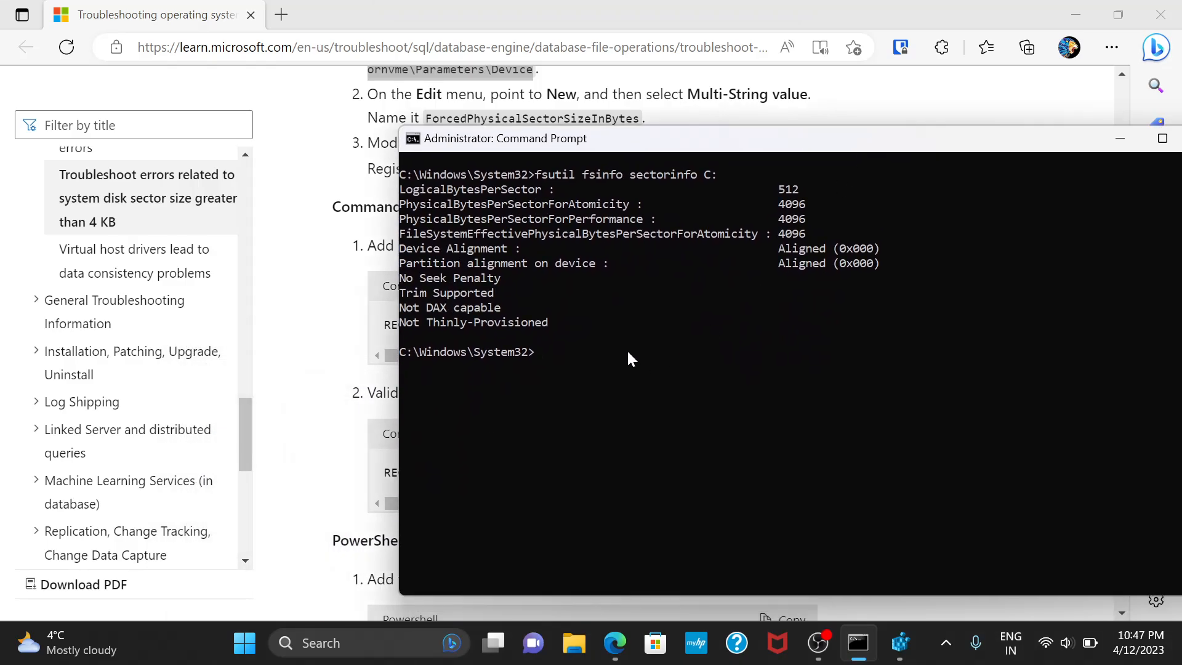
Step: Copy the article's REG ADD command for ForcedPhysicalSectorSizeInBytes * 4095 into the admin Command Prompt, noting the validation step
{"action": "type", "text": "Computer\\HKEY_LOCAL_MACHINE\\SYSTEM\\CurrentControlSet\\Services\\stornvme\\Parameters\\Device"}
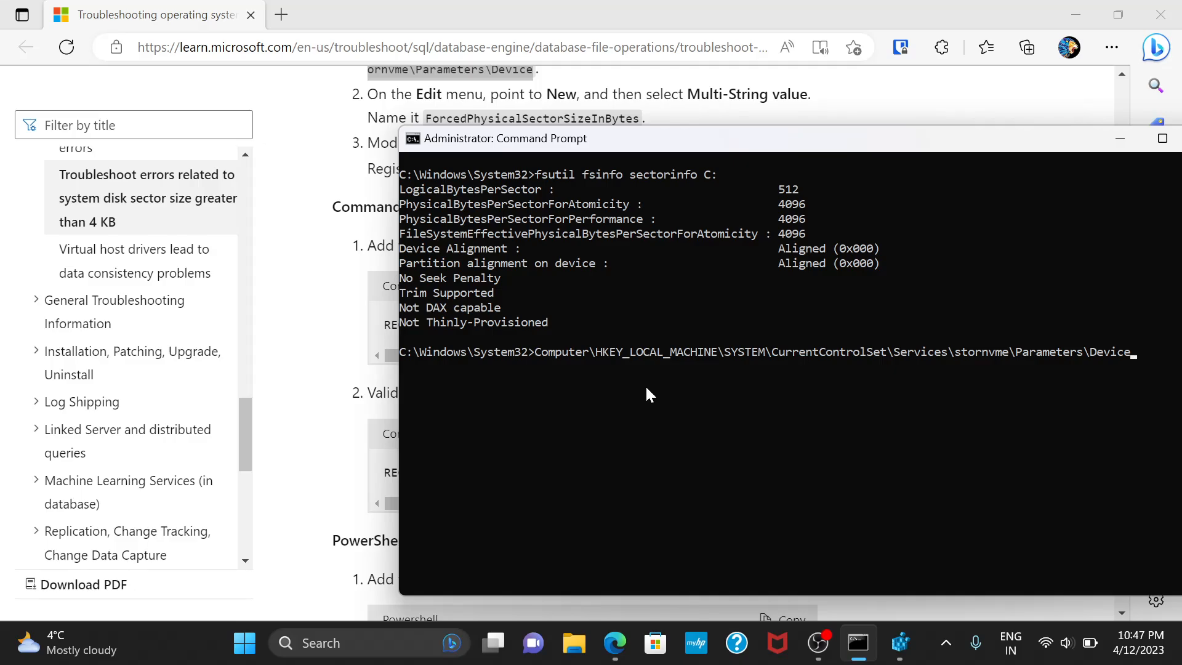
{"action": "type", "text": "REG QUERY \"HKLM\\SYSTEM\\CurrentControlSet\\Services\\stornvme\\Parameters\\Device\" /v \"ForcedPhysicalSectorSizeInBytes\""}
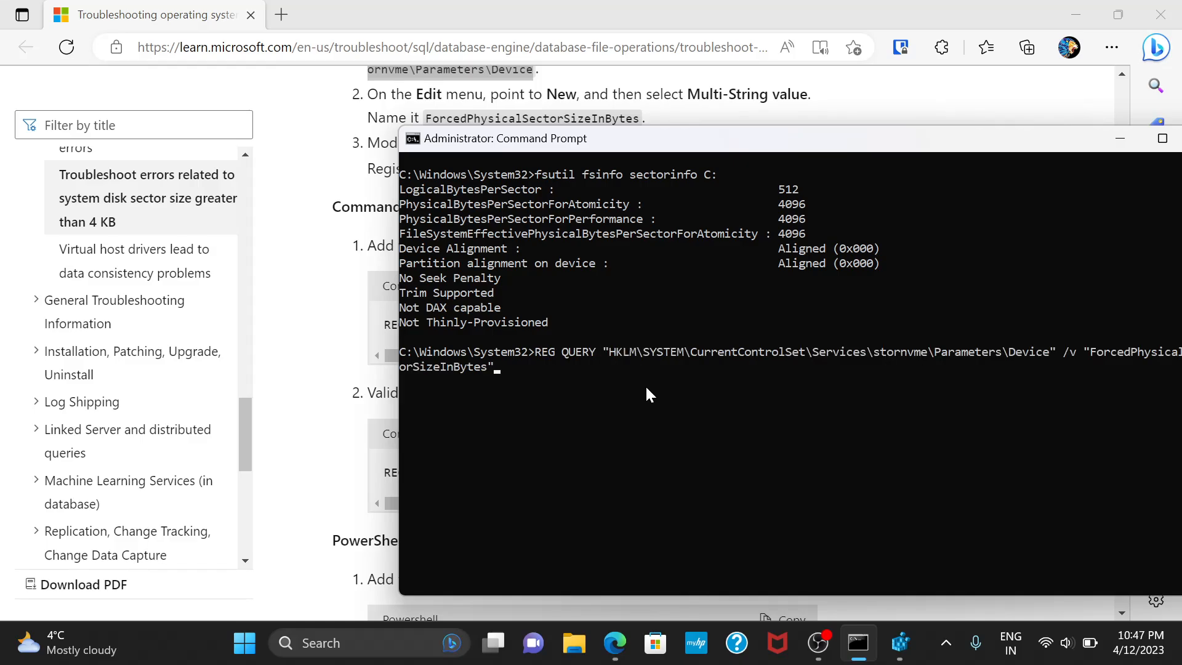
{"action": "left_click_drag", "start_coordinate": [646, 138], "coordinate": [590, 162]}
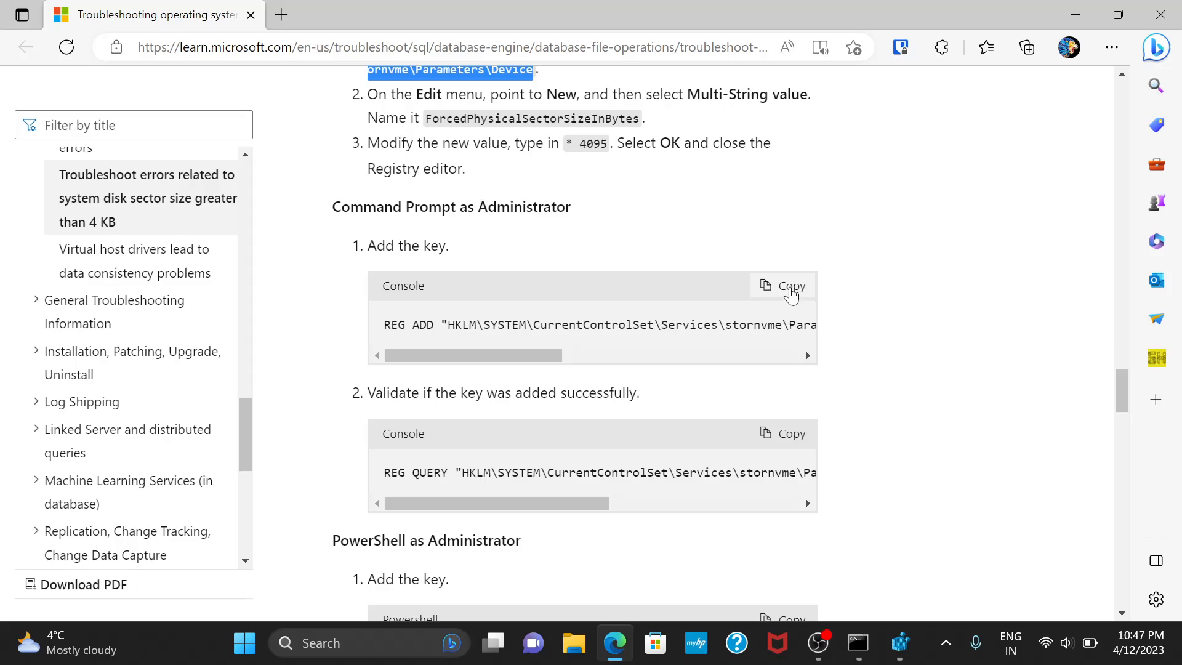
{"action": "left_click", "coordinate": [857, 643]}
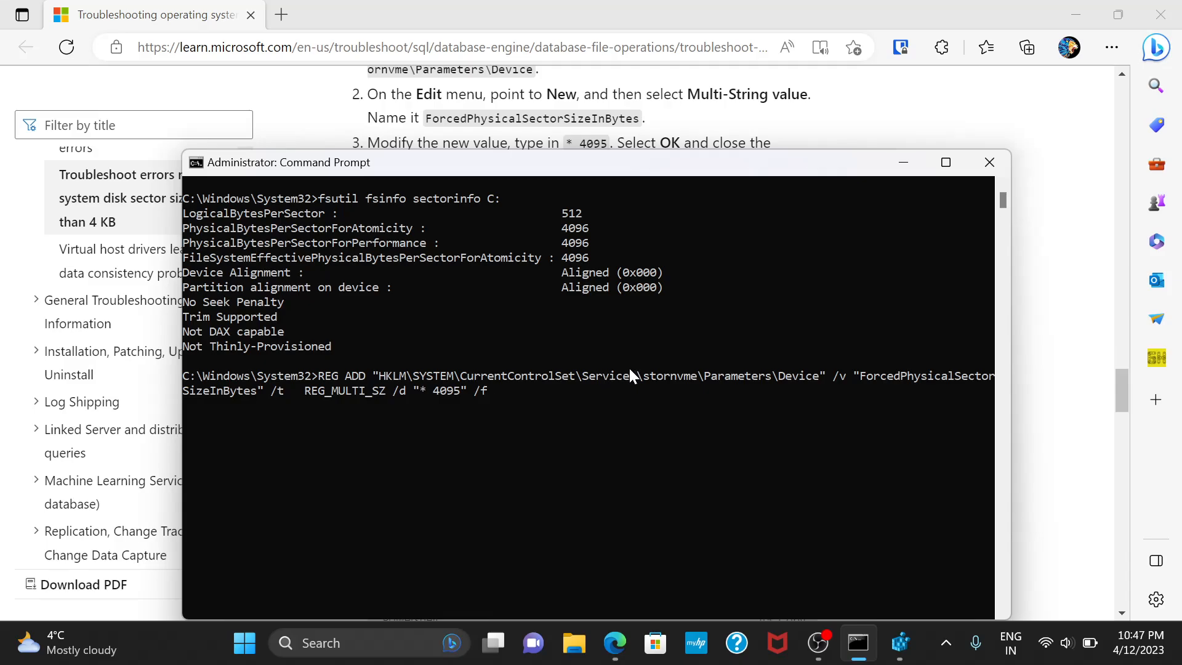
{"action": "mouse_move", "coordinate": [699, 390]}
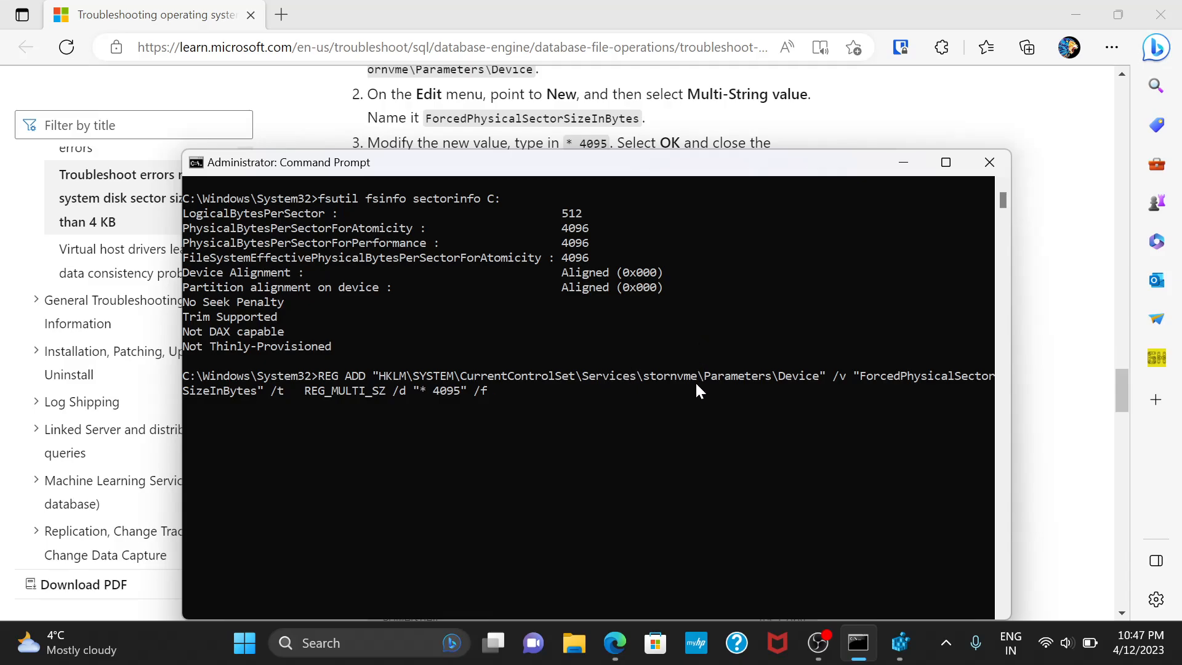
{"action": "mouse_move", "coordinate": [665, 349]}
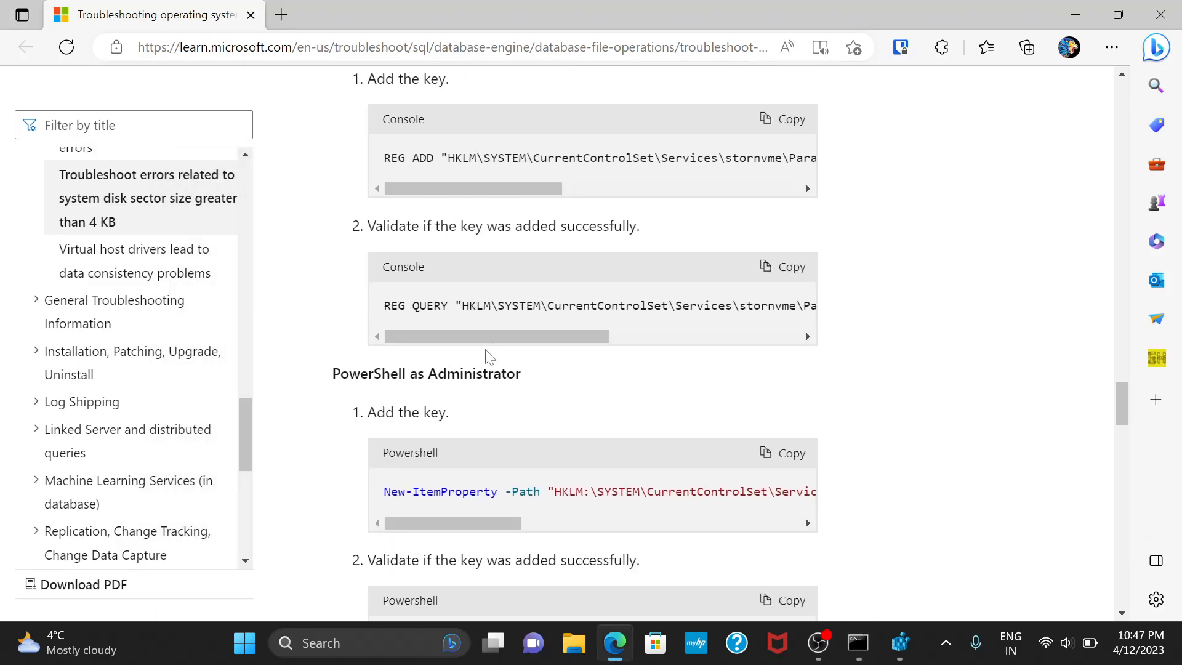
{"action": "left_click_drag", "start_coordinate": [390, 226], "coordinate": [639, 225]}
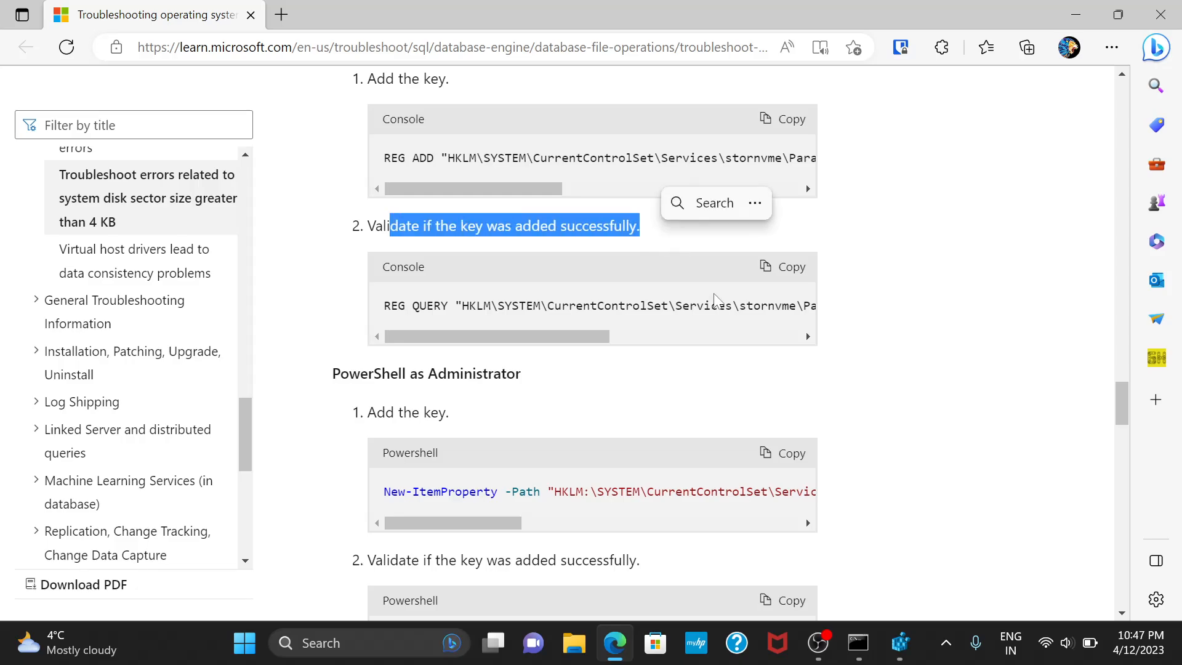
{"action": "left_click", "coordinate": [857, 643]}
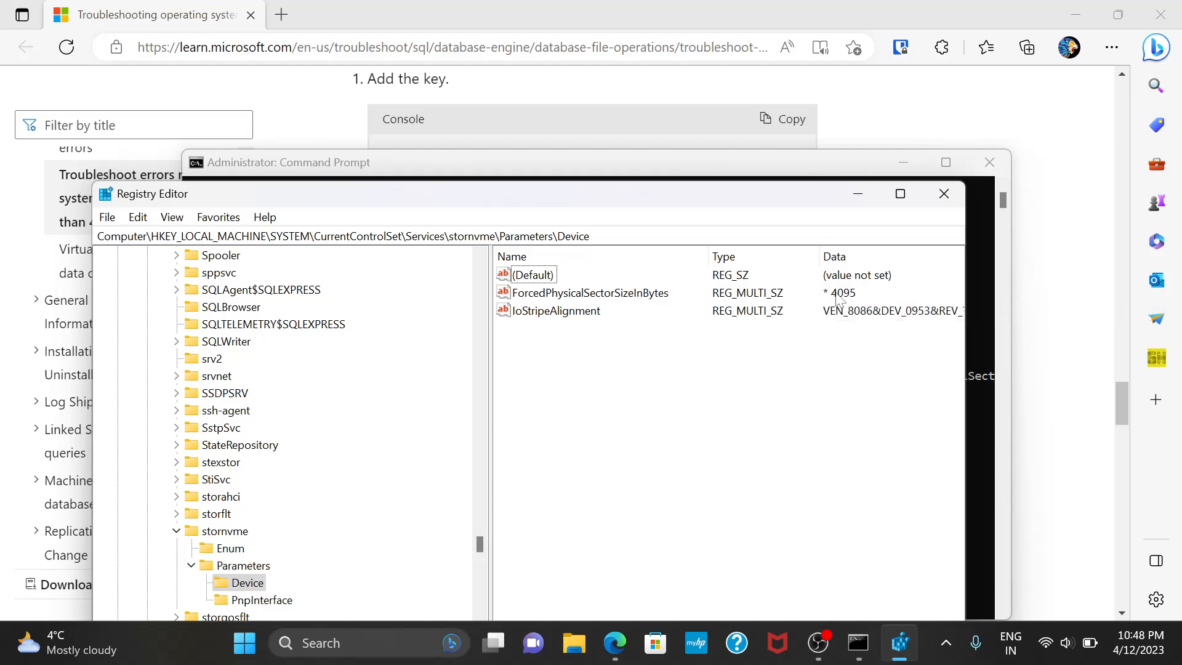
Step: Select ForcedPhysicalSectorSizeInBytes in Registry Editor, then switch back to the article
{"action": "left_click", "coordinate": [590, 293]}
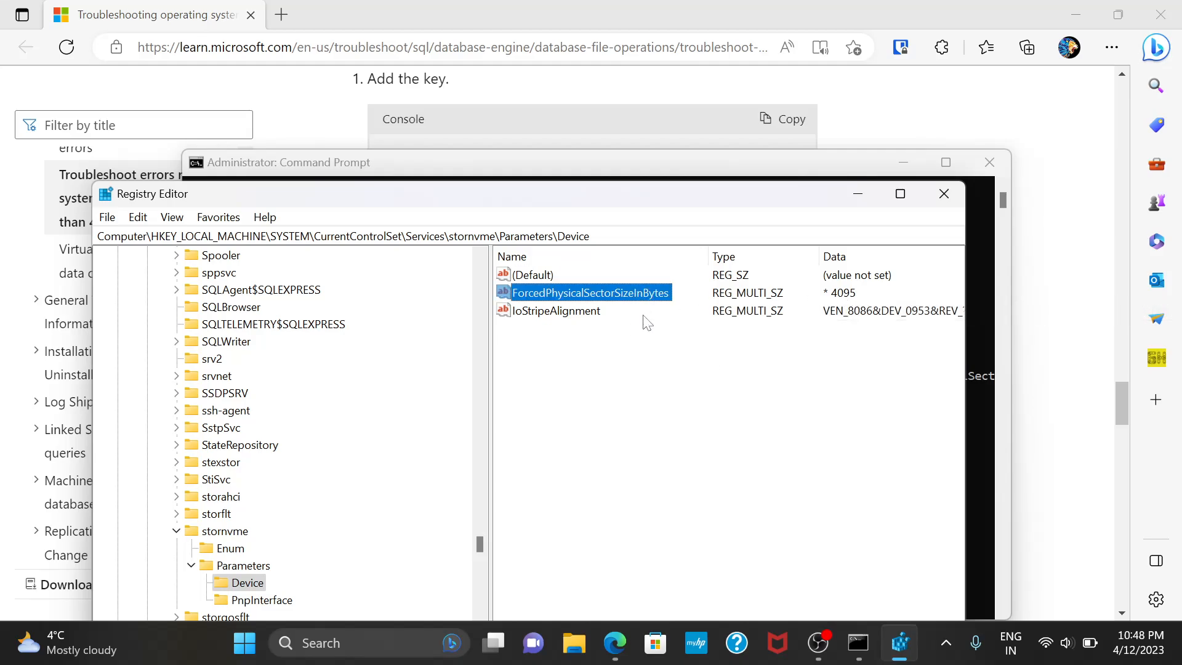
{"action": "key", "text": "alt+tab"}
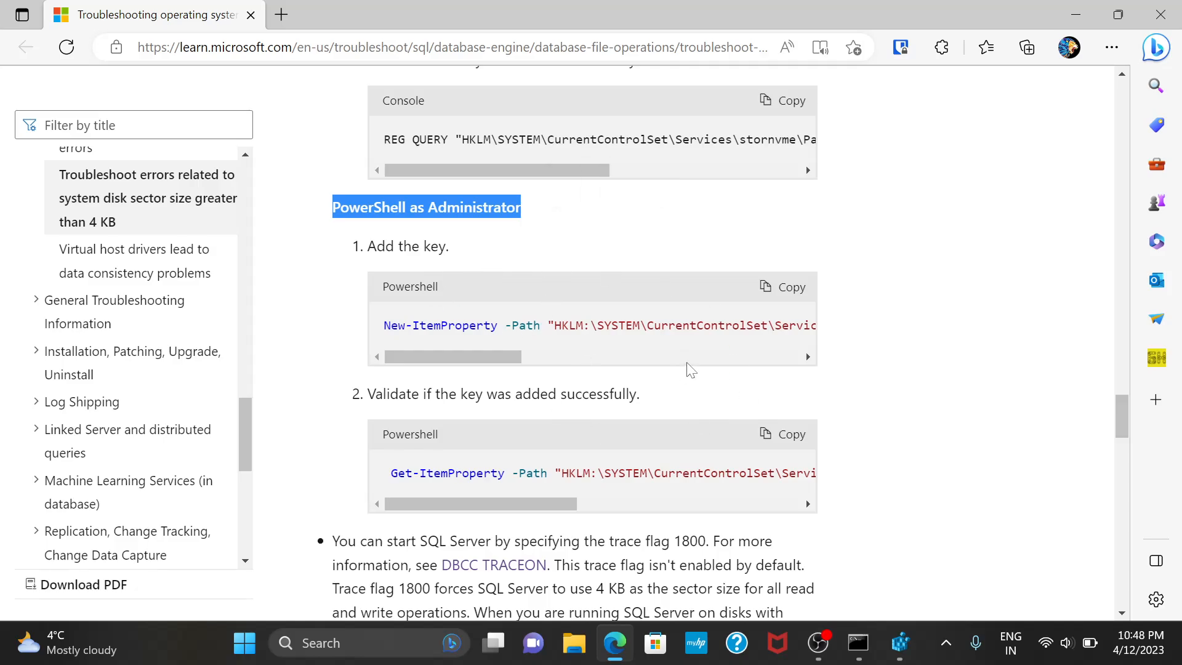
Step: Scroll past the PowerShell steps to the trace flag 1800 section
{"action": "scroll", "scroll_direction": "down", "scroll_amount": 3}
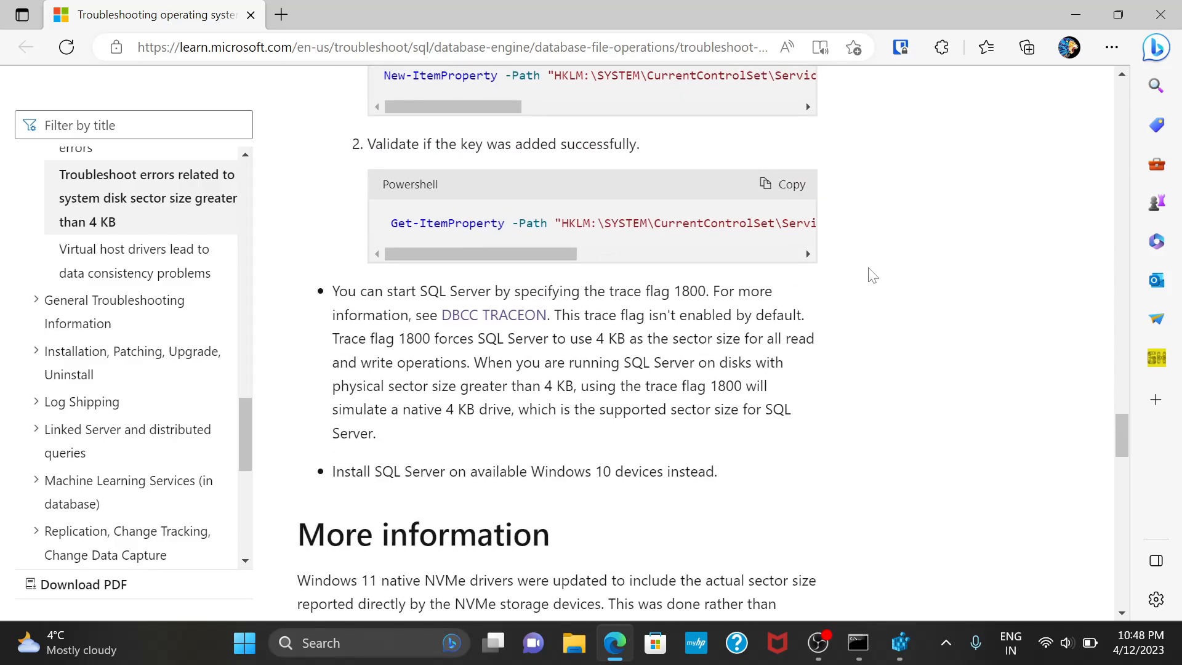
{"action": "mouse_move", "coordinate": [841, 377]}
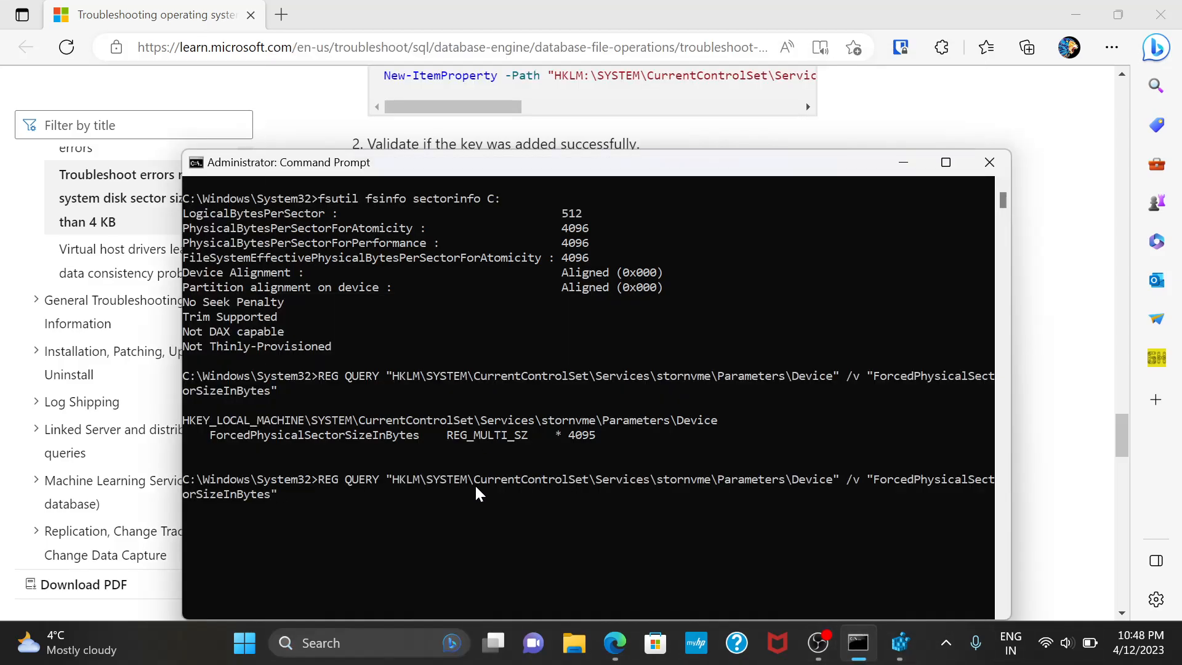
Step: Run fsutil fsinfo sectorinfo C: and sc query MSSQL$SQLEXPRESS, then start opening Services
{"action": "type", "text": "fsutil fsinfo sectorinfo C:"}
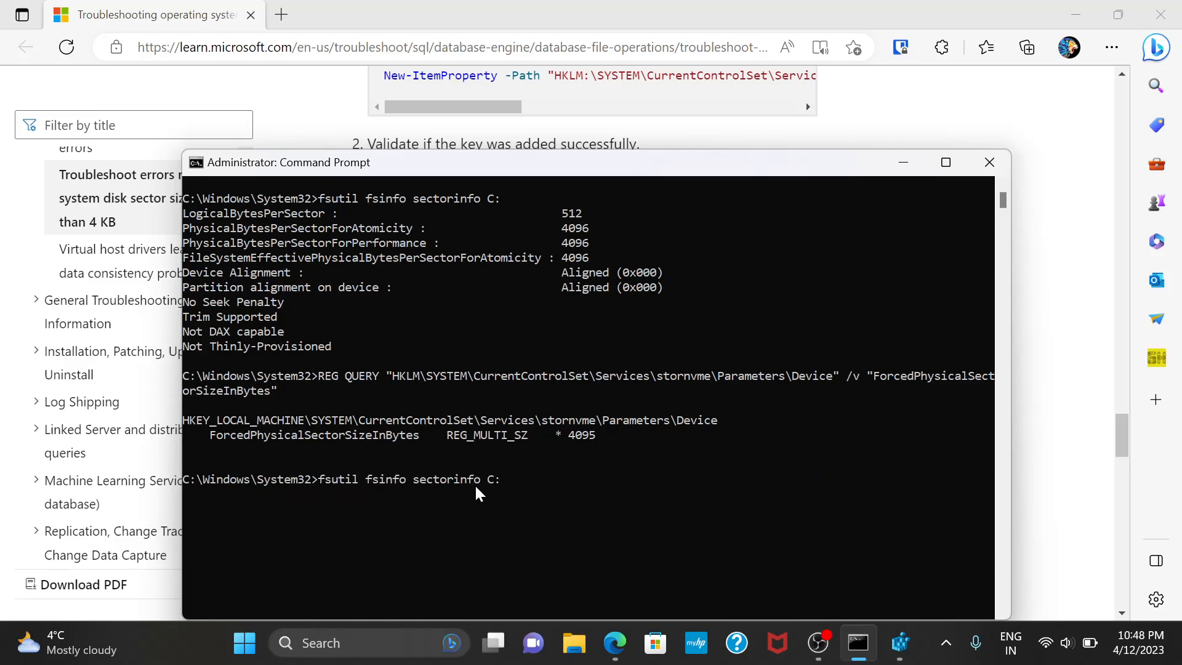
{"action": "type", "text": "sc query MSSQL$SQLEXPRESS"}
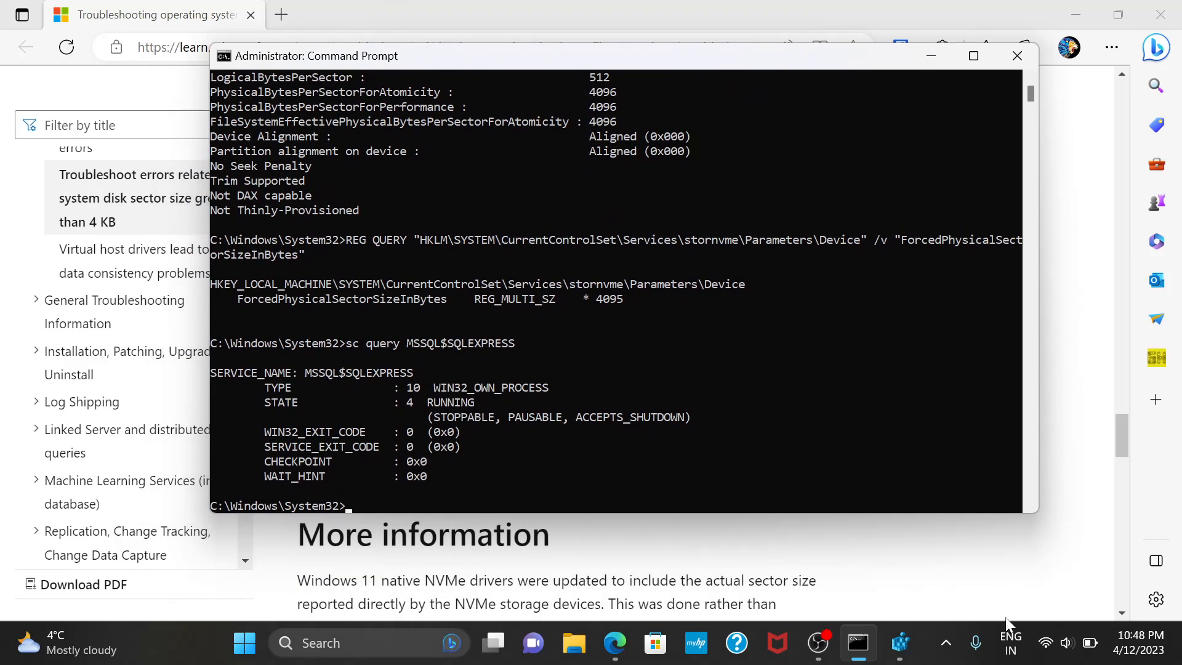
{"action": "type", "text": "se"}
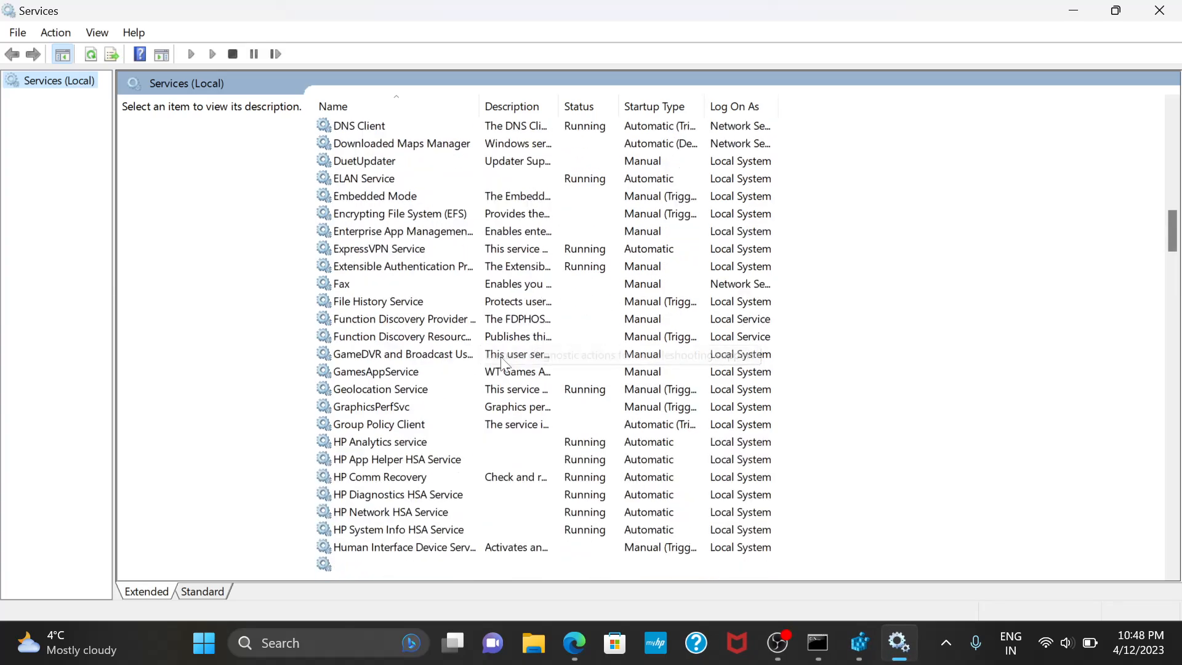
Step: Scroll the Services list and select SQL Server (SQLEXPRESS), shown as Running
{"action": "scroll", "scroll_direction": "down", "scroll_amount": 3}
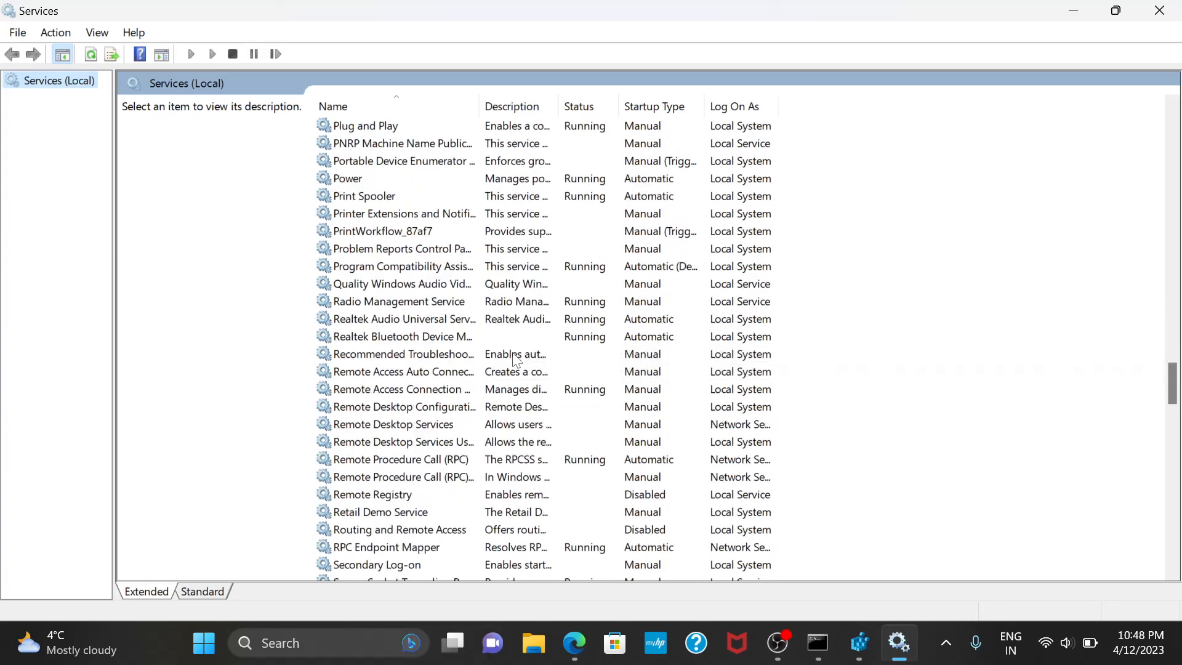
{"action": "scroll", "scroll_direction": "down", "scroll_amount": 3}
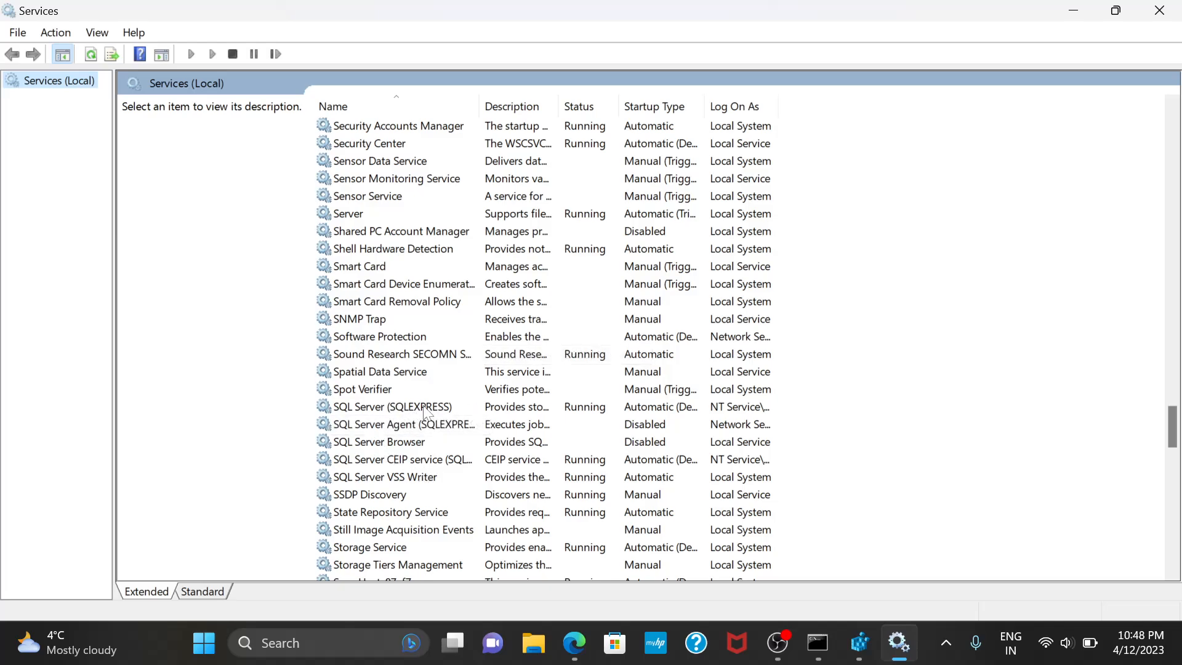
{"action": "left_click", "coordinate": [392, 406]}
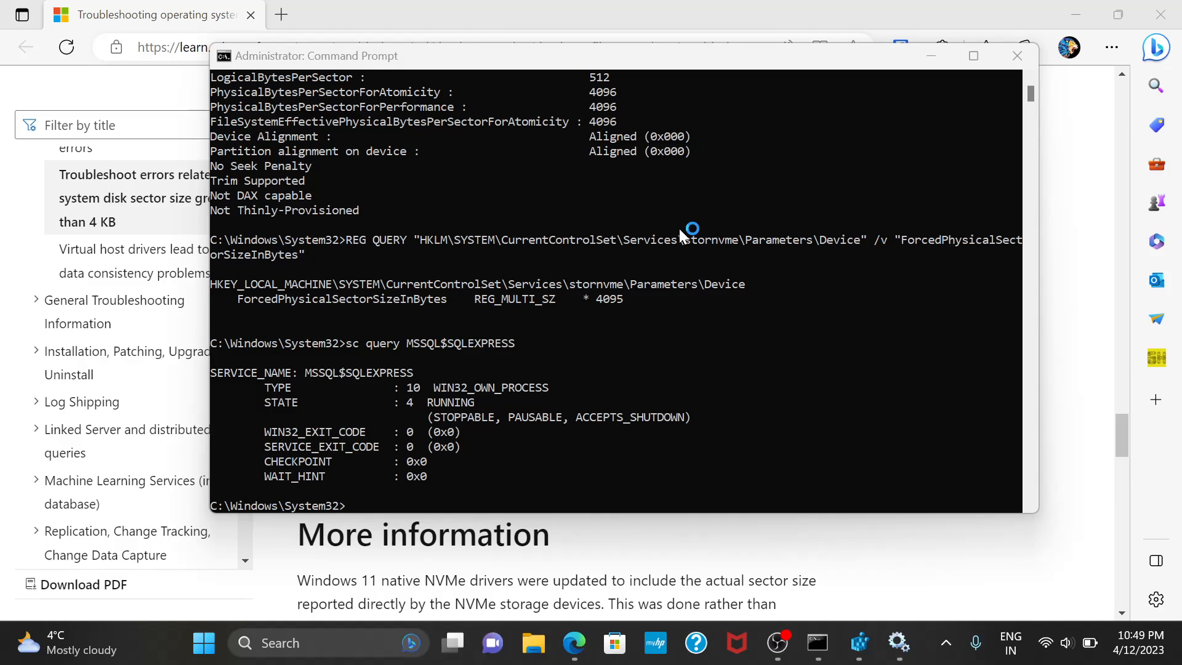
{"action": "mouse_move", "coordinate": [746, 191]}
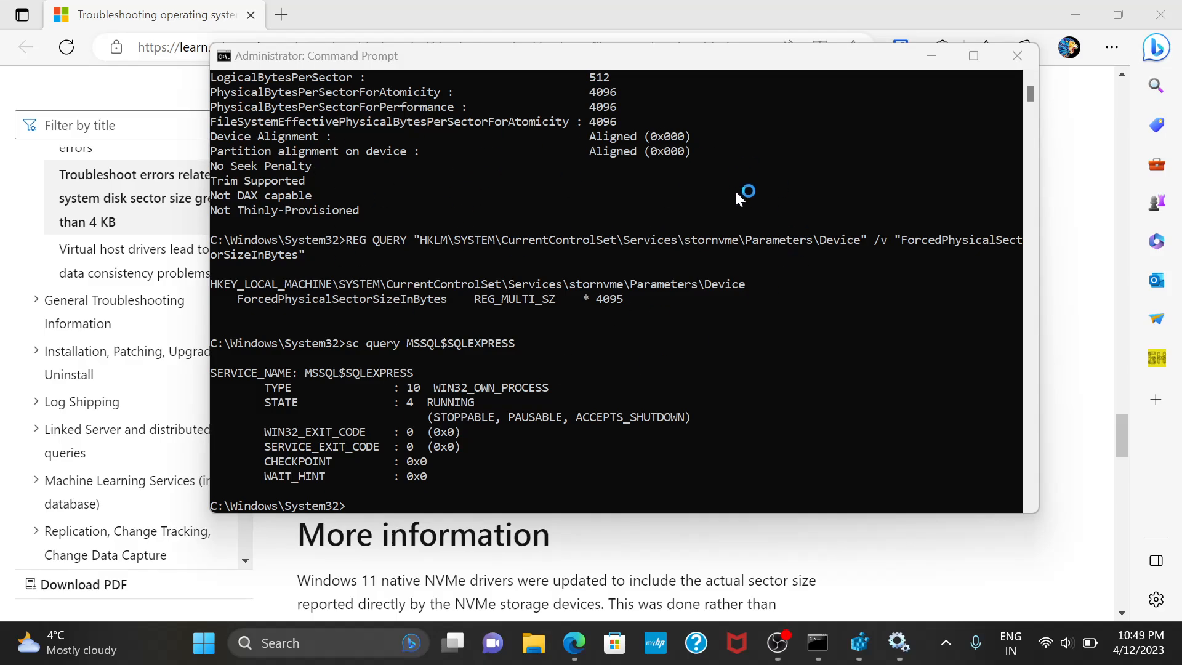
{"action": "mouse_move", "coordinate": [600, 176]}
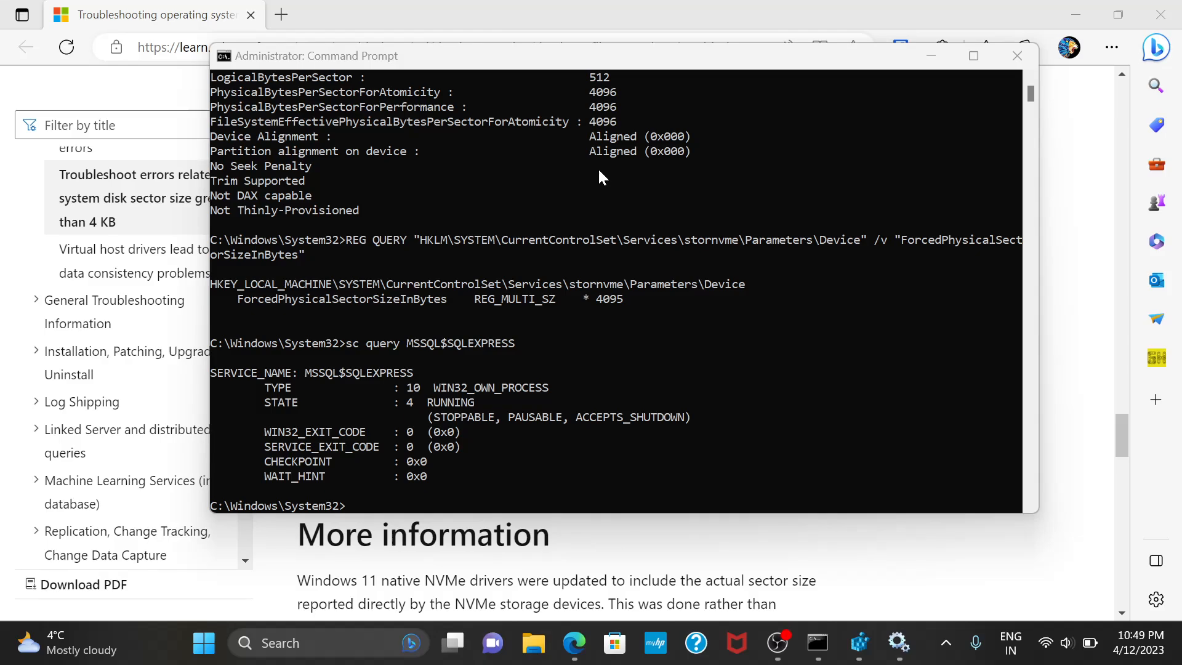
{"action": "mouse_move", "coordinate": [693, 421]}
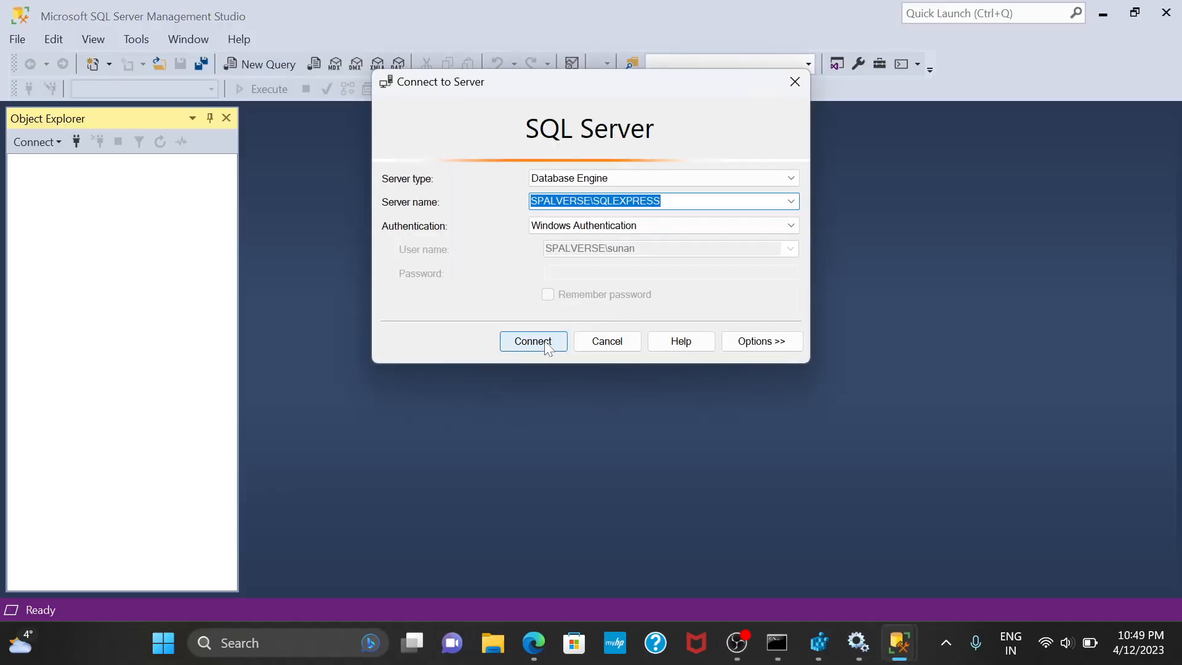
Step: Connect to SPALVERSE\SQLEXPRESS with Windows Authentication so Object Explorer lists its folders
{"action": "left_click", "coordinate": [533, 341]}
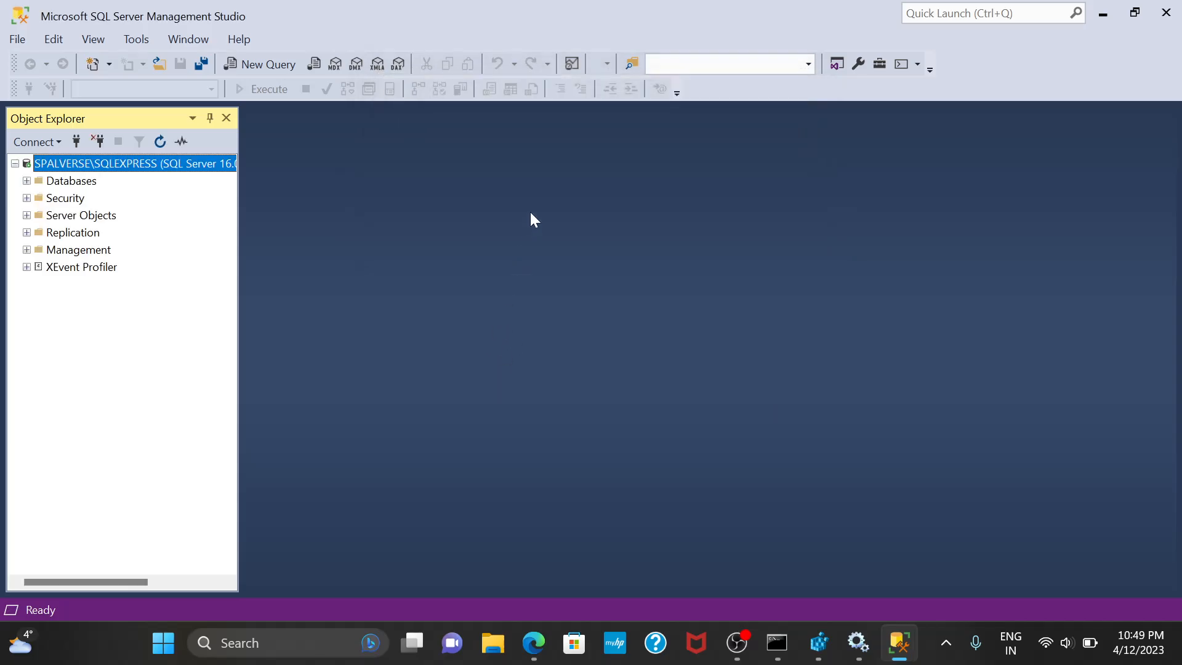
{"action": "mouse_move", "coordinate": [538, 249]}
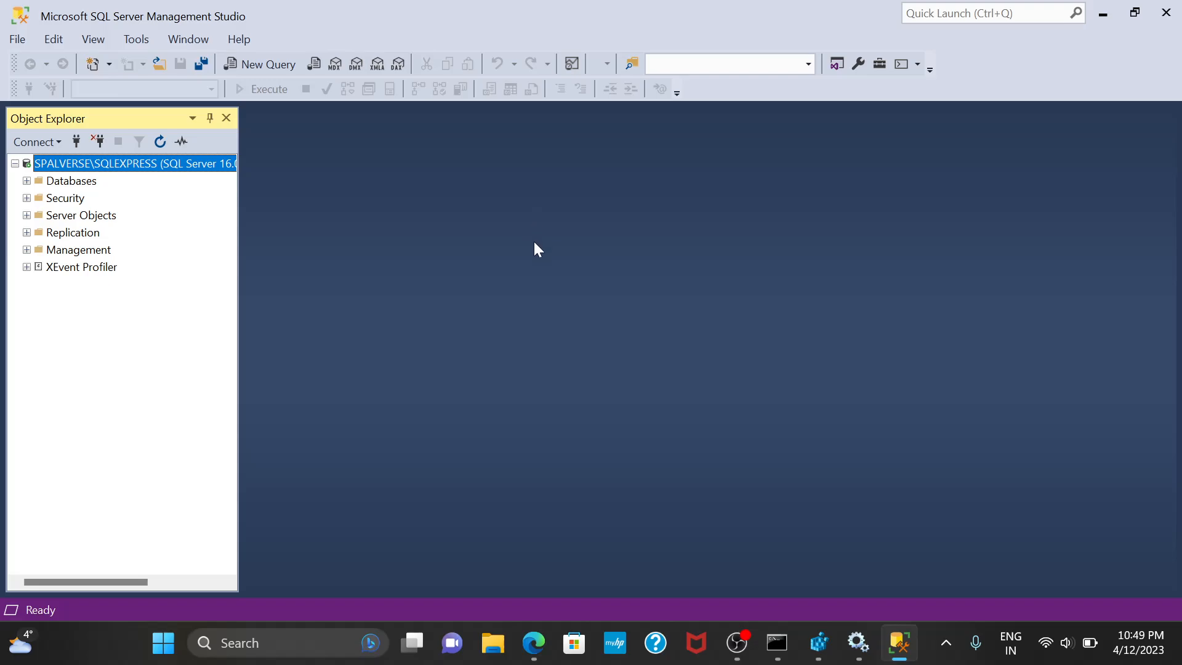
{"action": "mouse_move", "coordinate": [537, 245]}
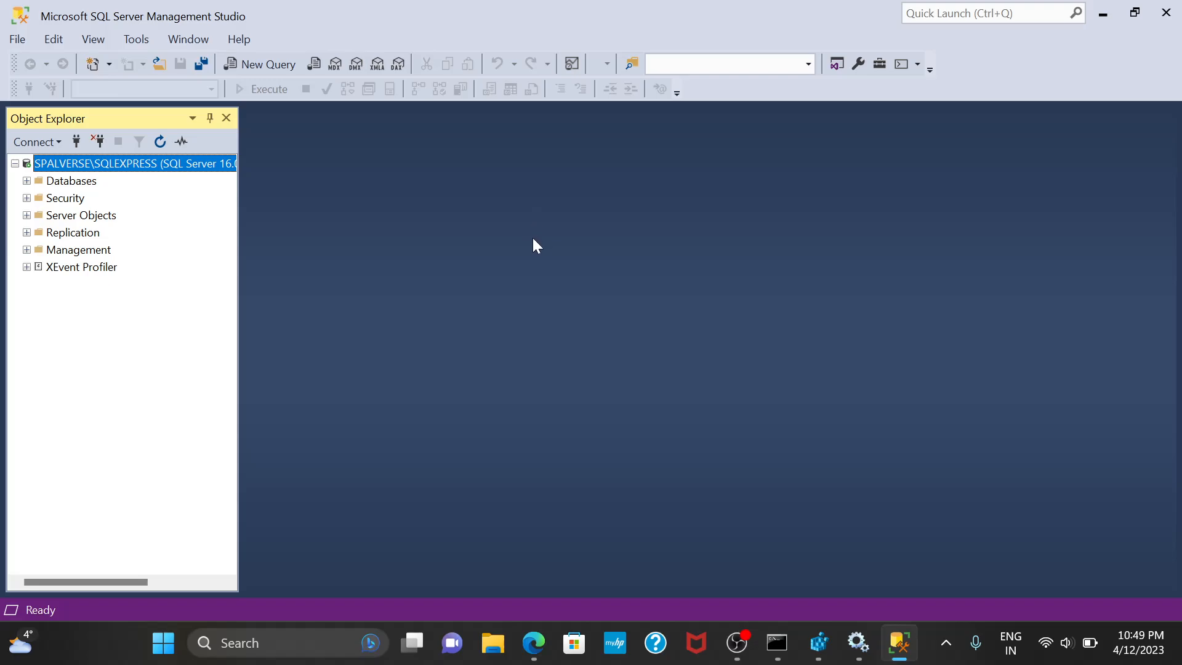